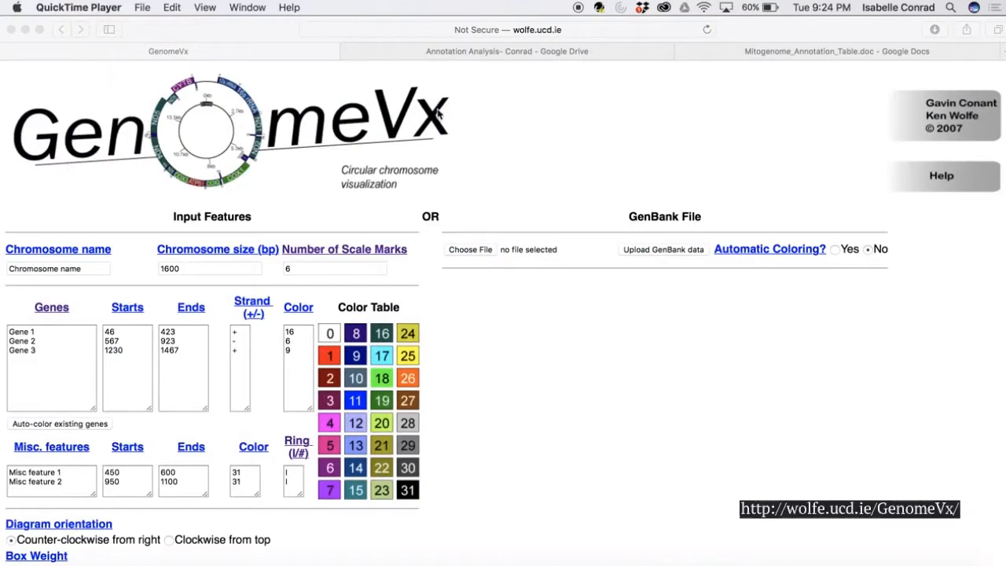
mouse_move(381, 189)
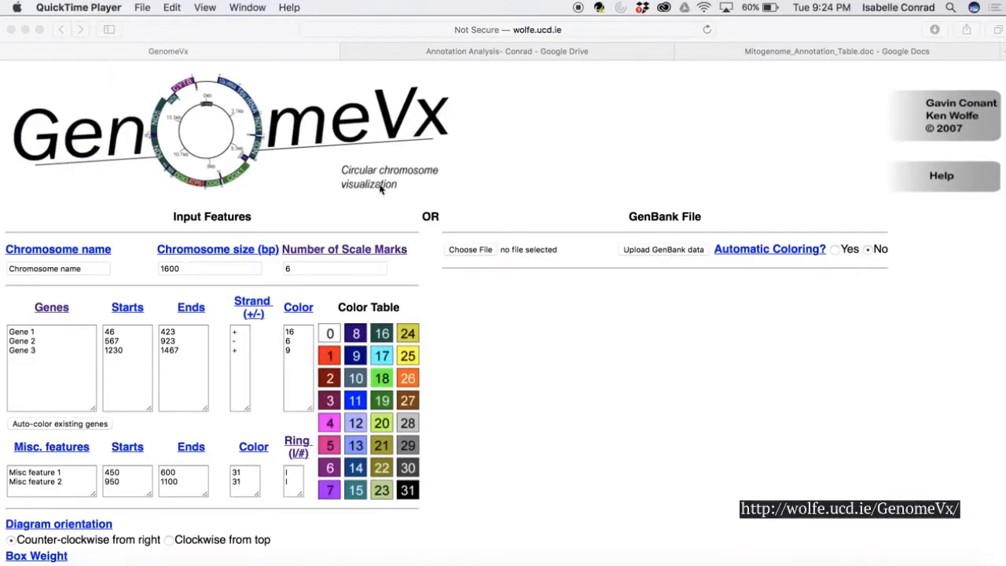
mouse_move(4, 263)
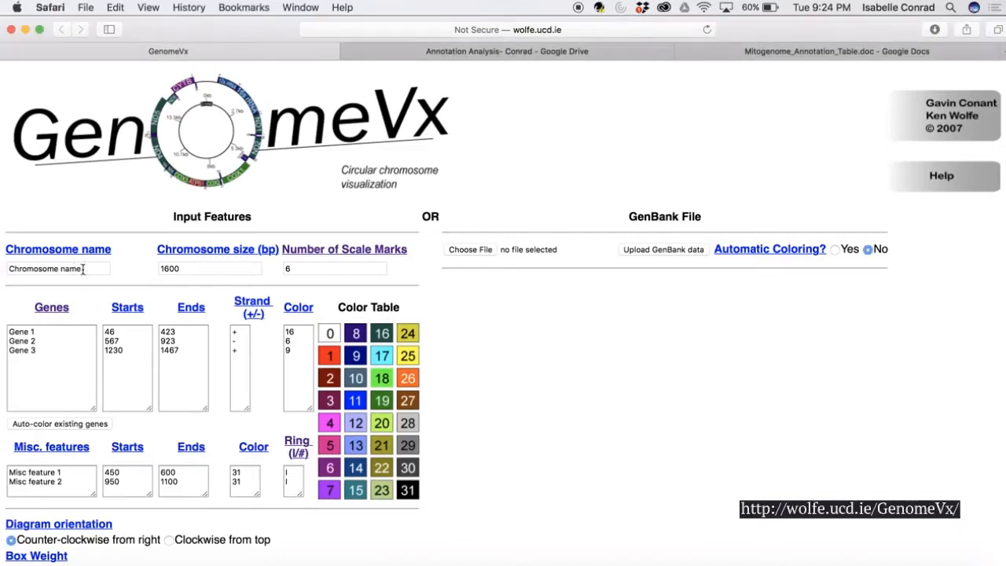
- Replace the placeholder chromosome name with Uca minax from the annotation table
left_click(58, 268)
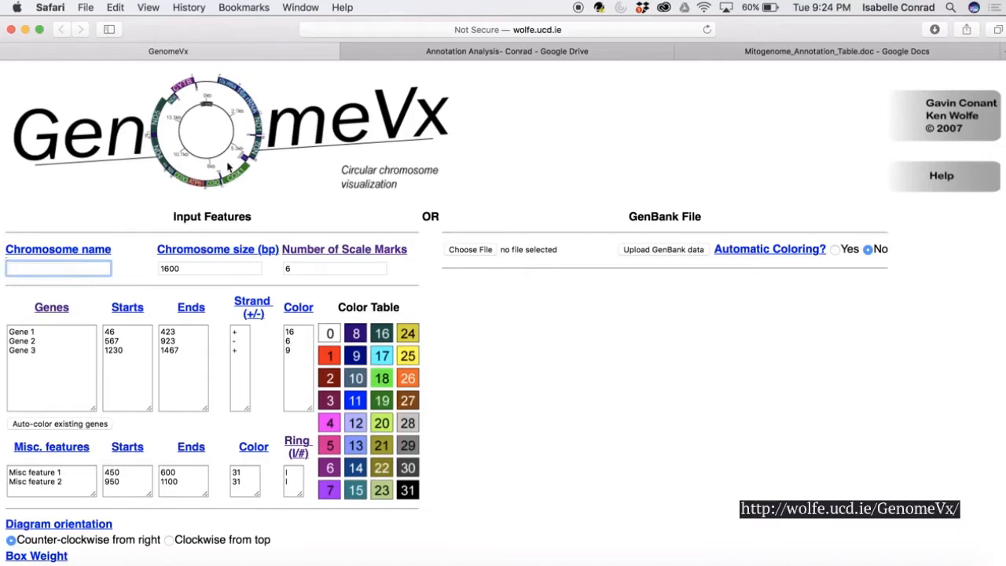
left_click(834, 51)
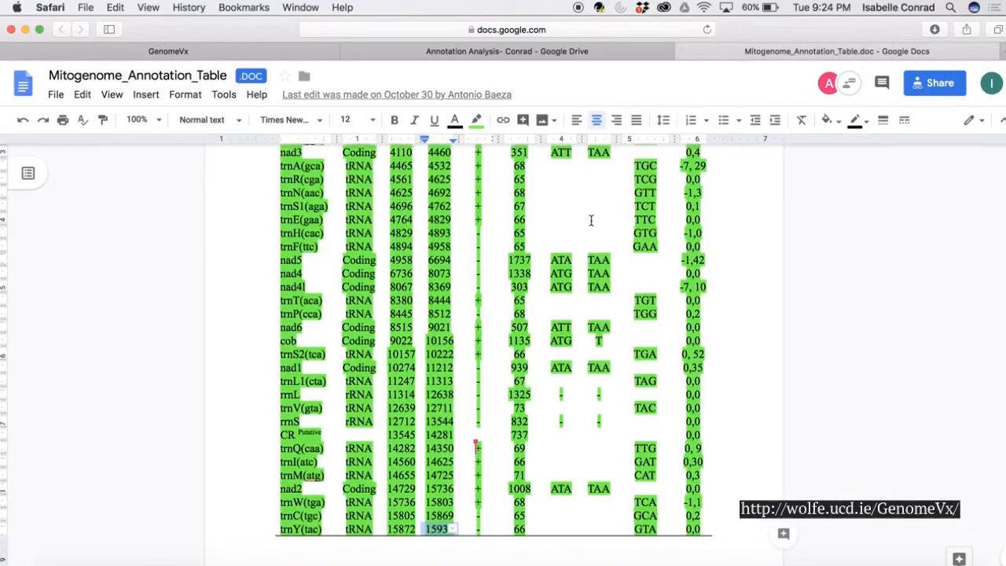
scroll("up", 3)
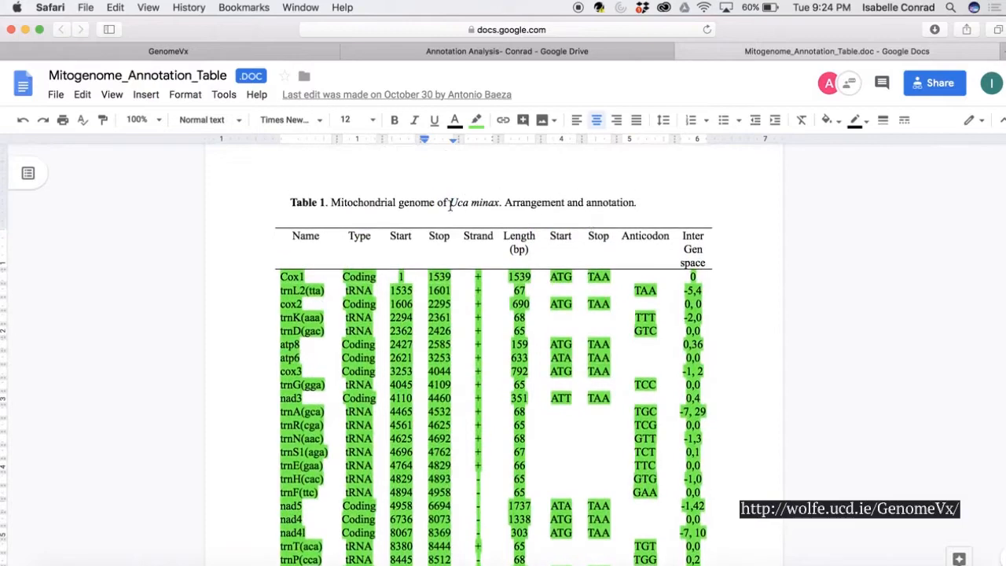
double_click(474, 202)
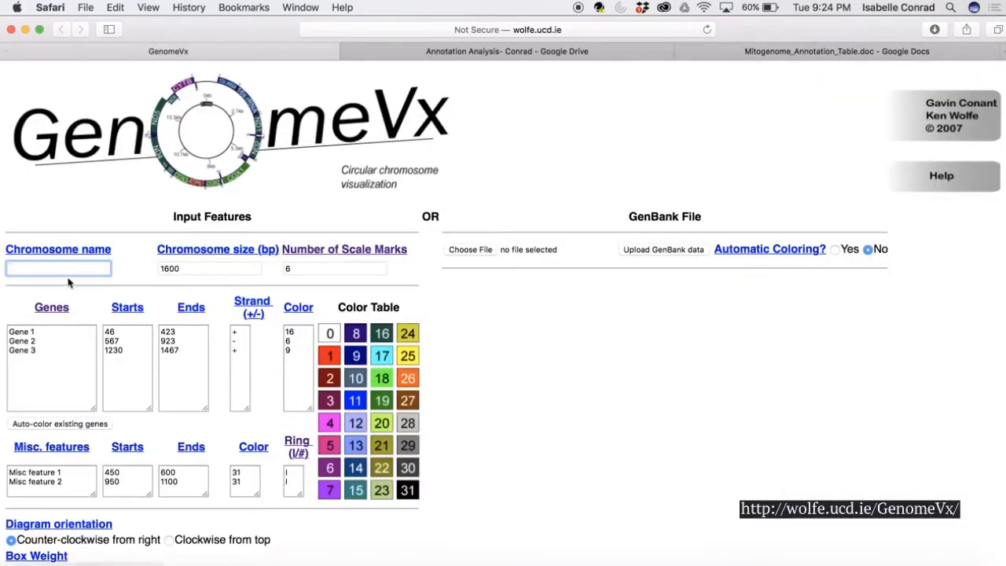
type("Uca minax")
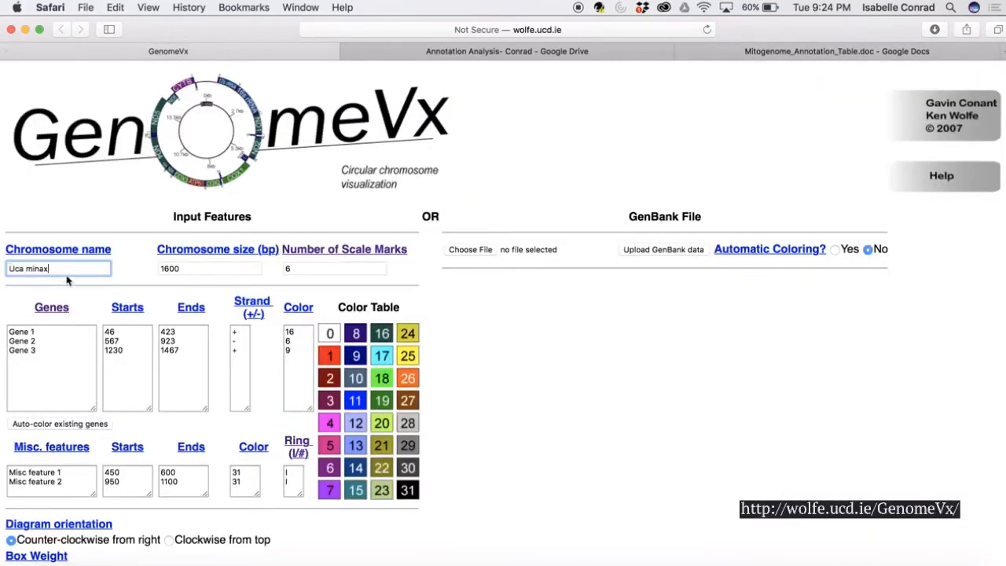
- Enter chromosome size 15937 from the table and empty the example gene list
left_click(209, 268)
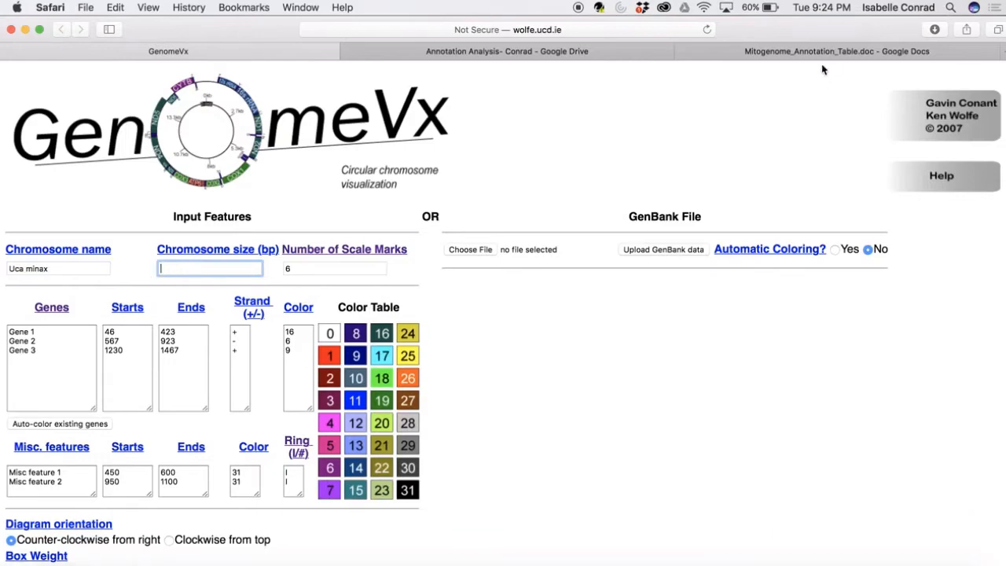
left_click(836, 51)
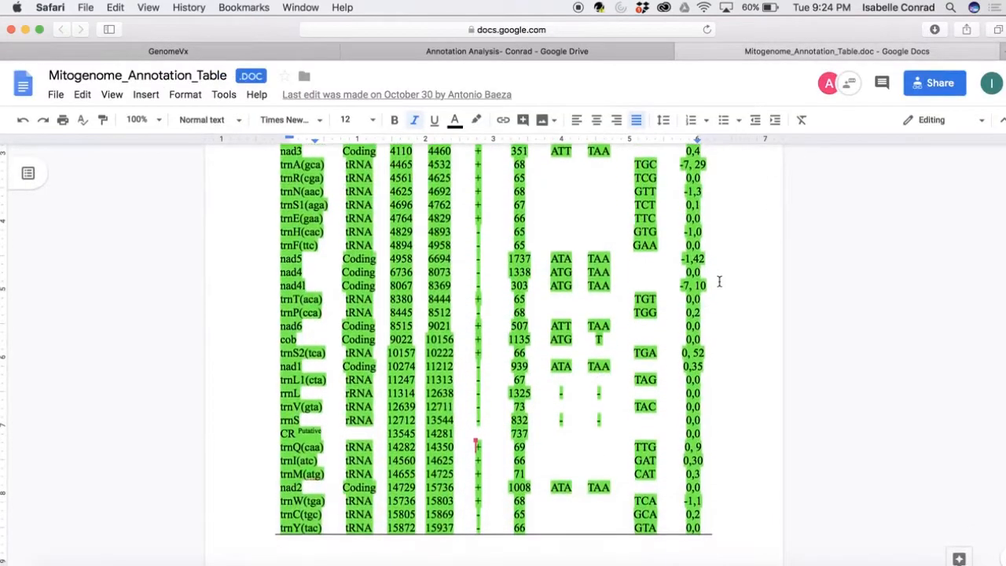
scroll("down", 3)
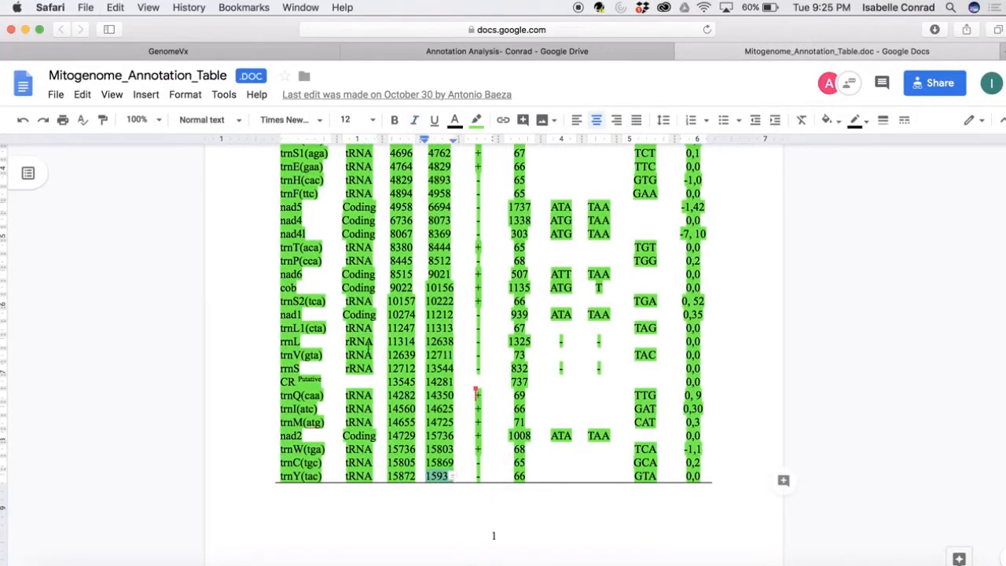
left_click(168, 51)
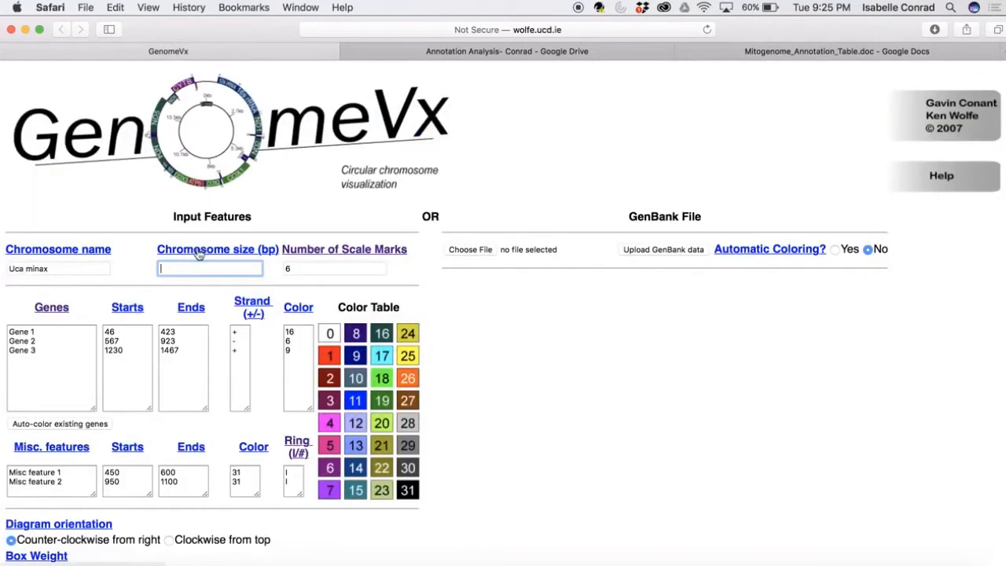
type("15937")
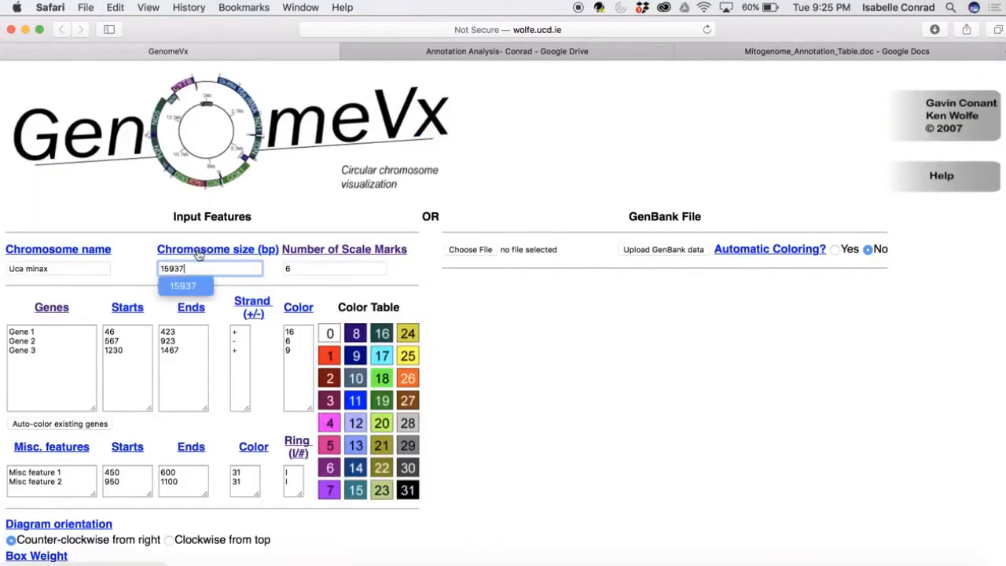
left_click(52, 351)
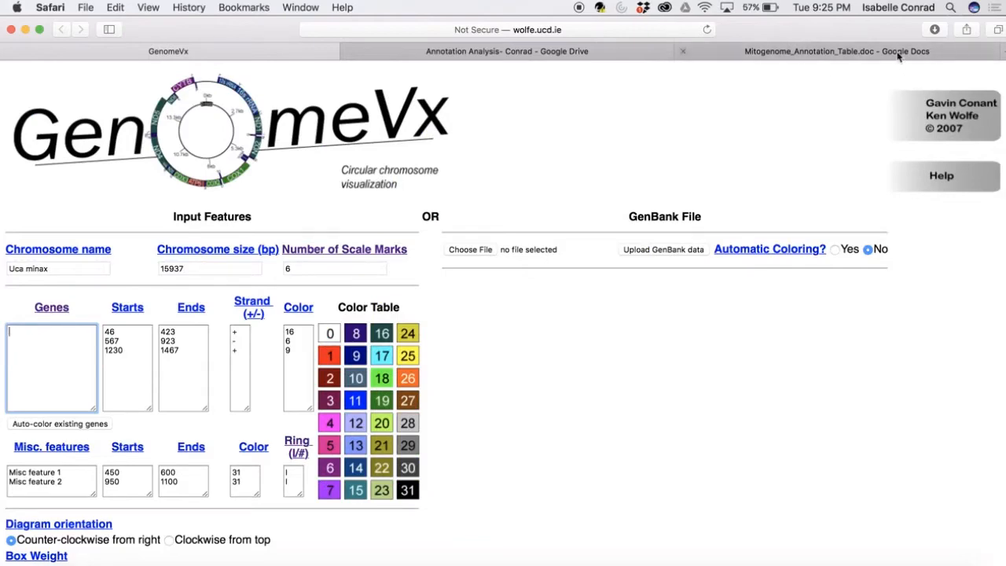
- Paste the annotation table's gene names, ending with trnY(tac), into the Genes box
left_click(837, 51)
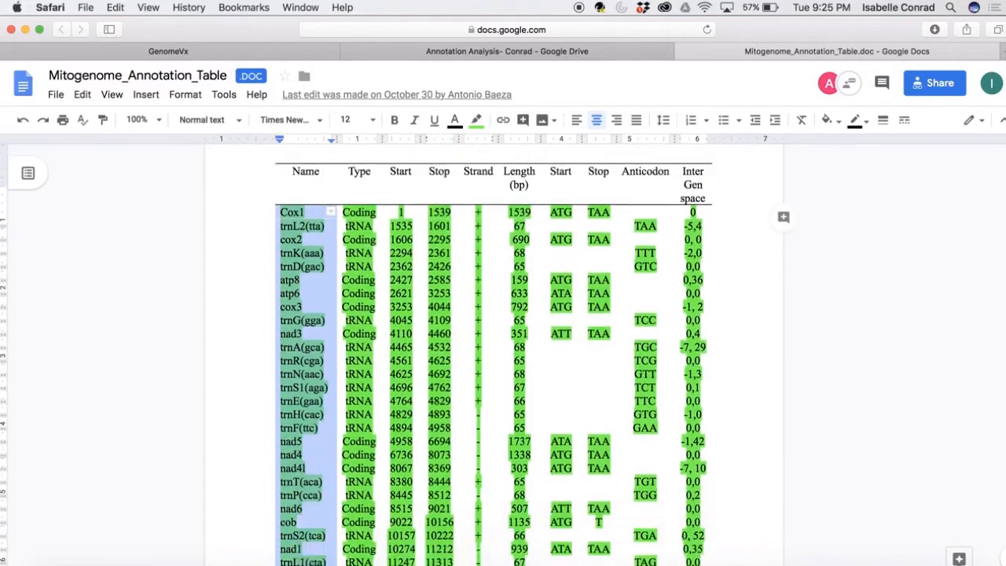
scroll("down", 3)
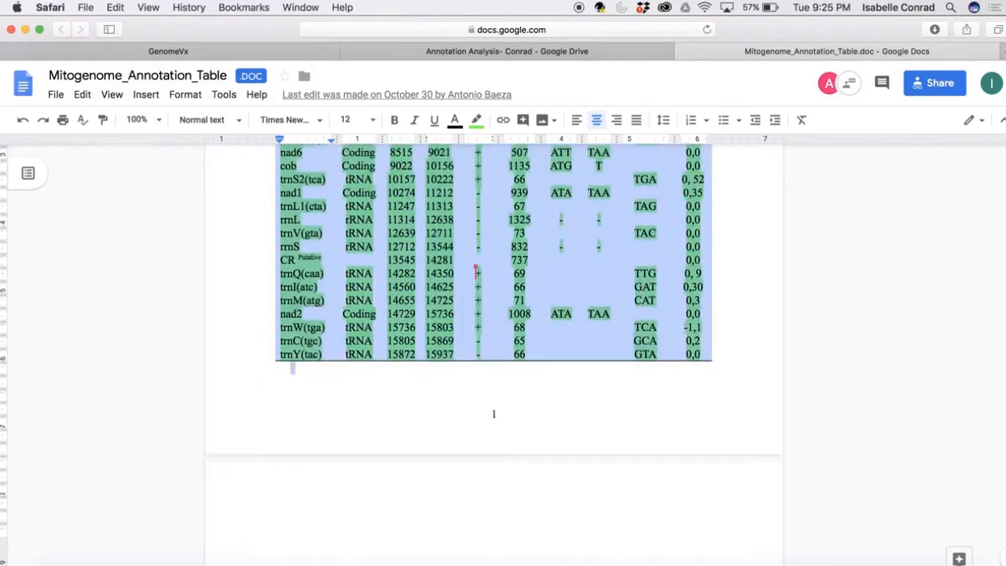
scroll("down", 3)
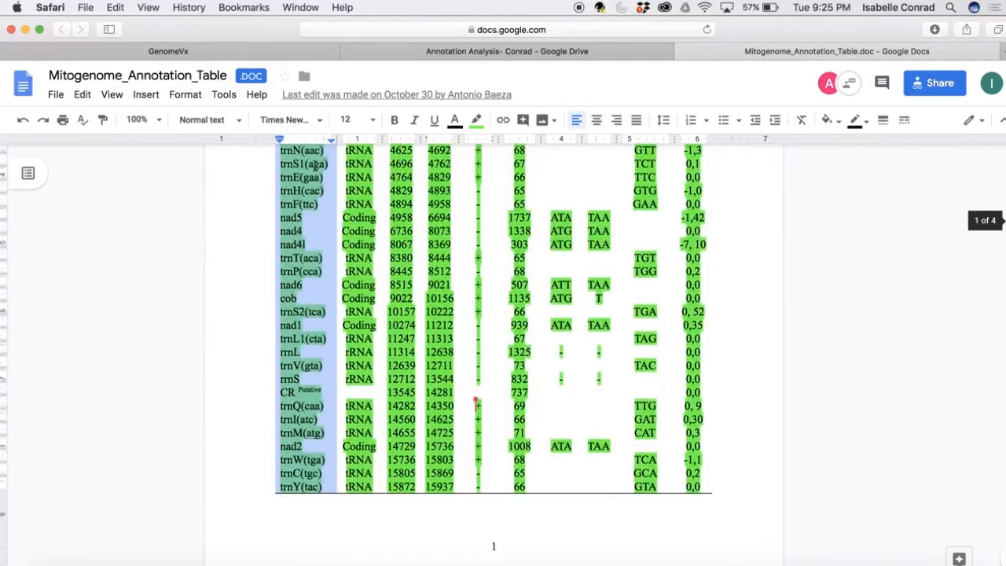
scroll("up", 3)
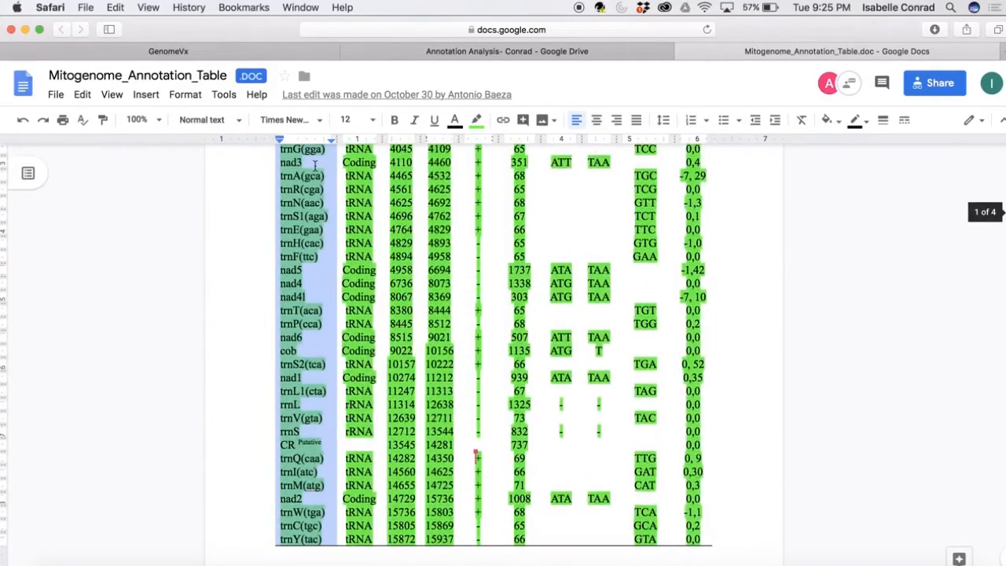
scroll("up", 3)
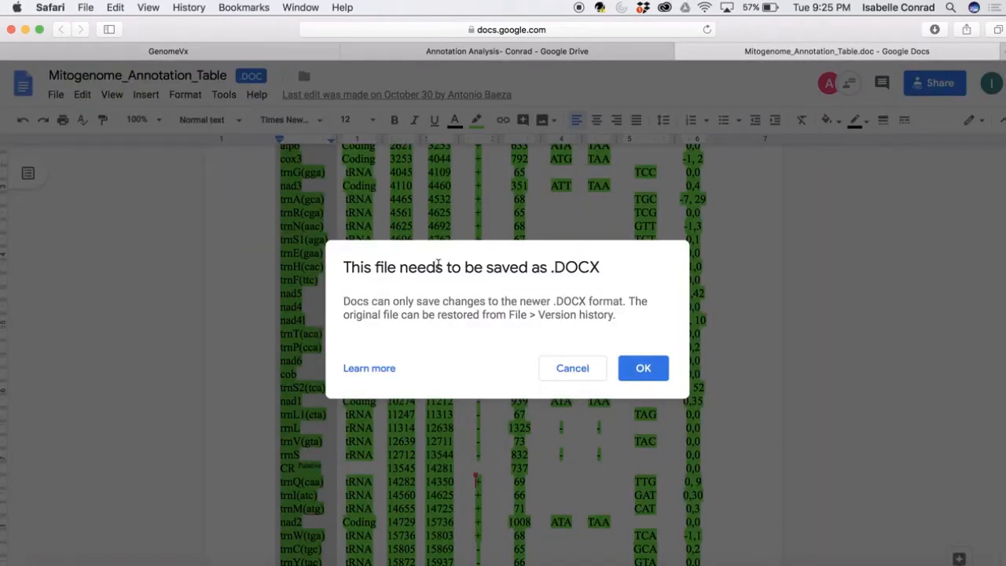
left_click(643, 368)
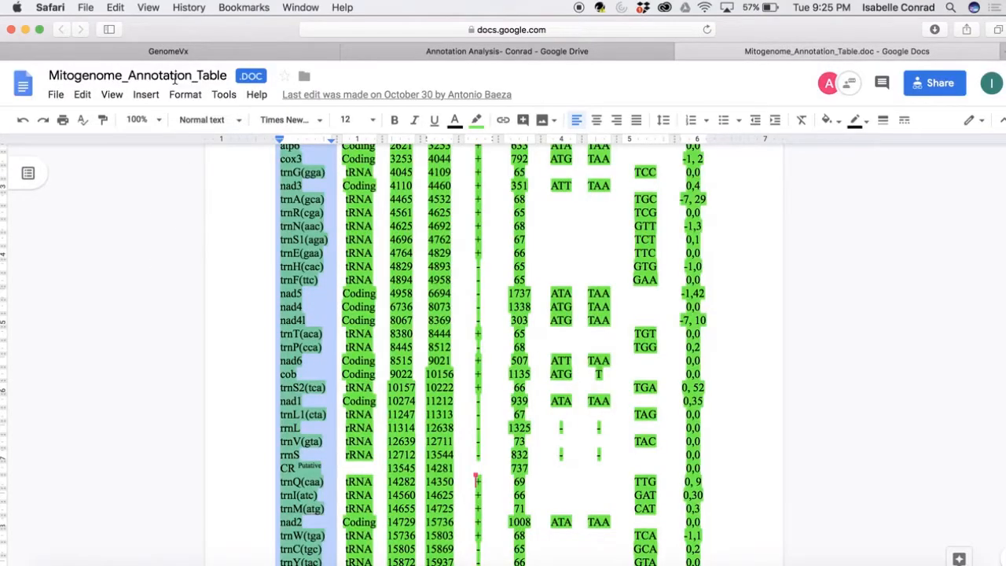
mouse_move(332, 409)
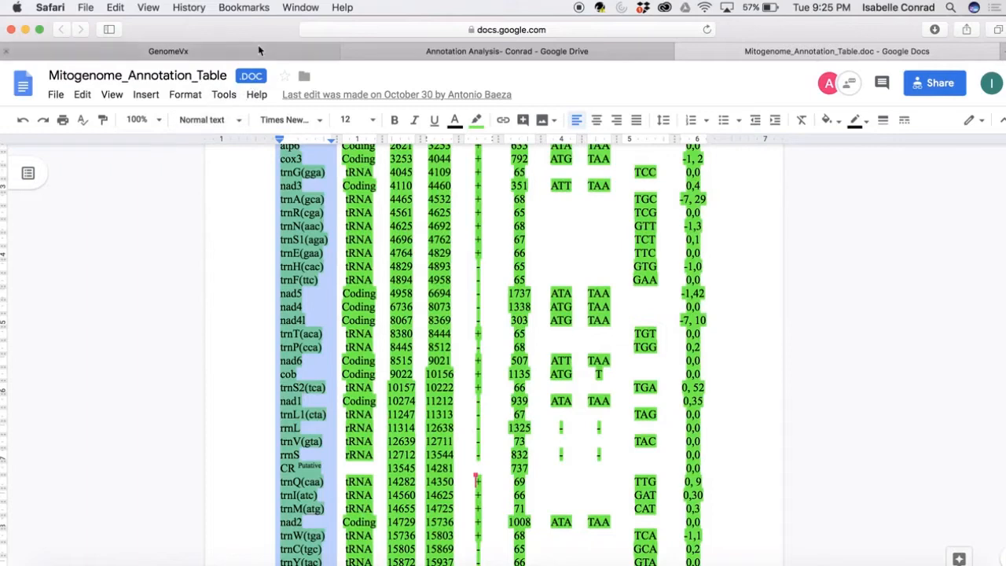
left_click(168, 51)
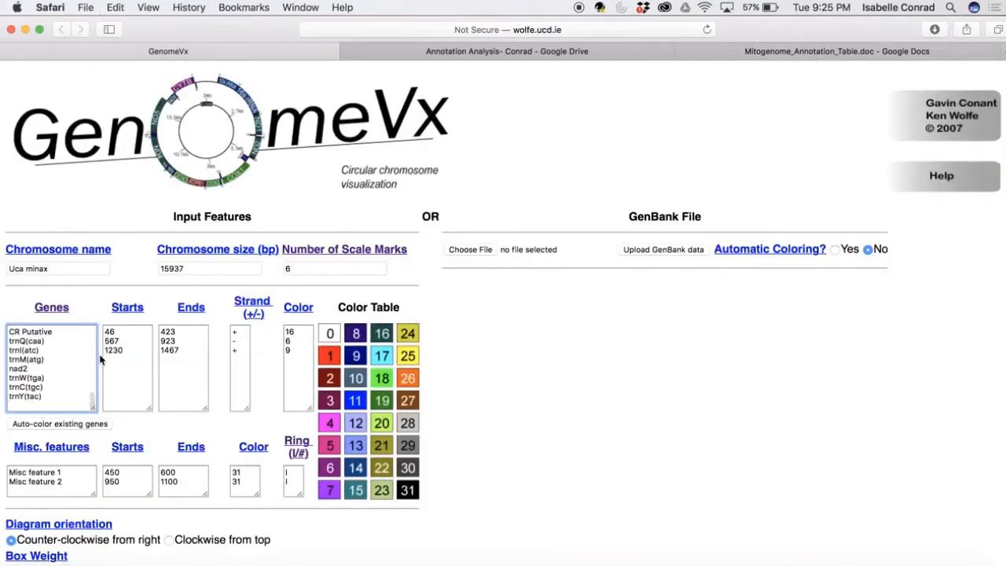
- Replace the example misc features with CR Putative
scroll("up", 3)
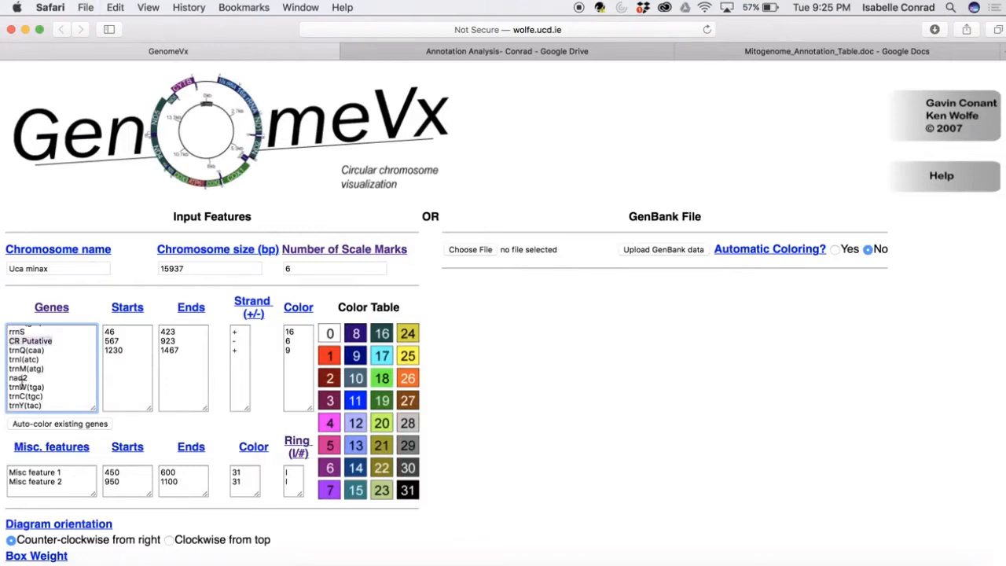
left_click(51, 476)
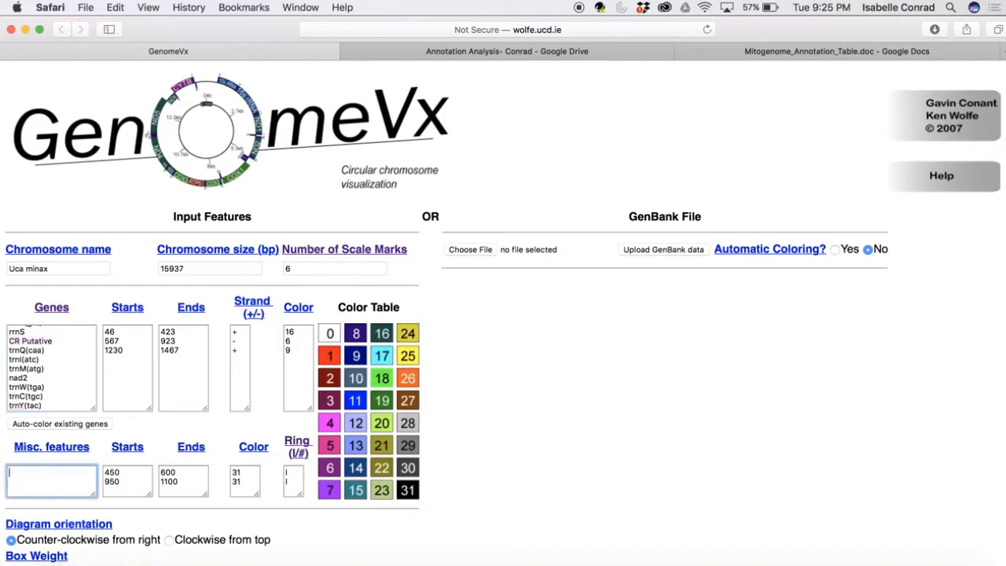
type("CR Putative")
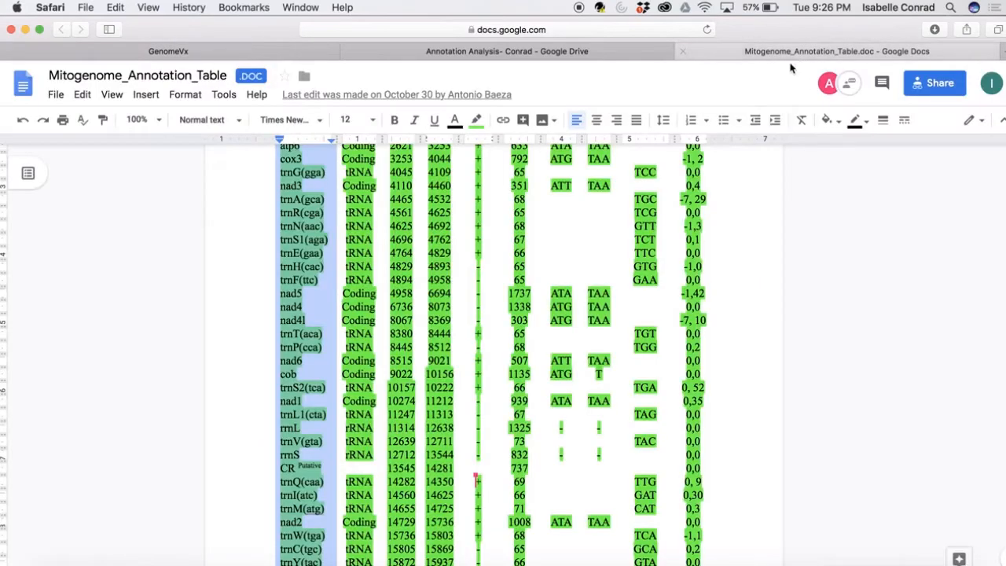
- Paste the table's Start column, ending at 15872, into Starts and clear the example Ends
scroll("up", 3)
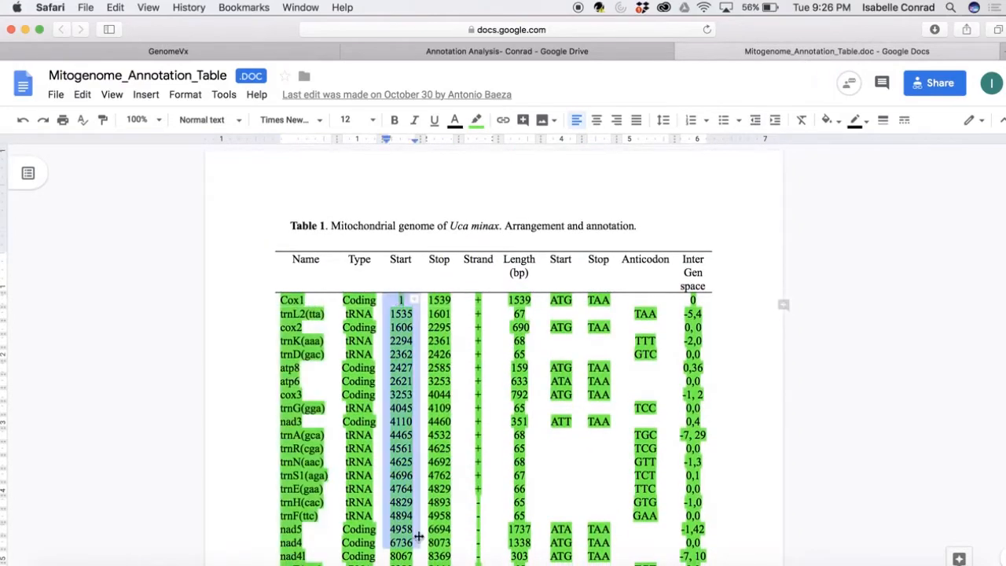
scroll("down", 3)
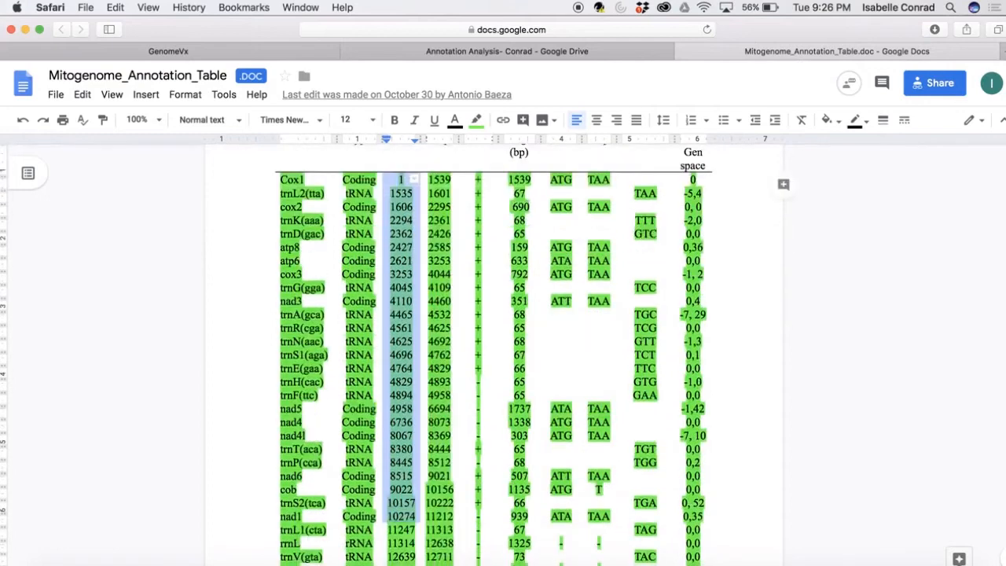
scroll("down", 3)
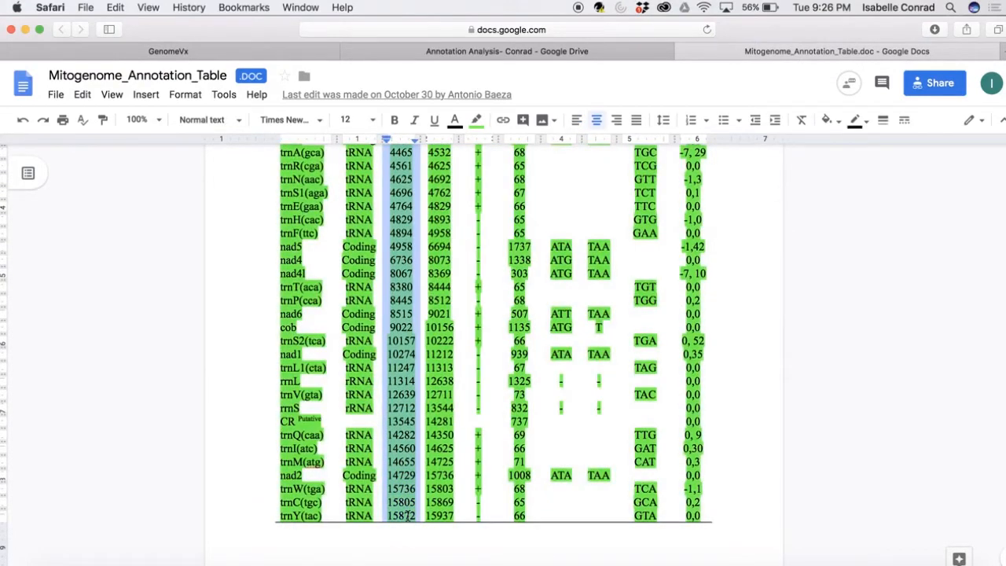
left_click(168, 51)
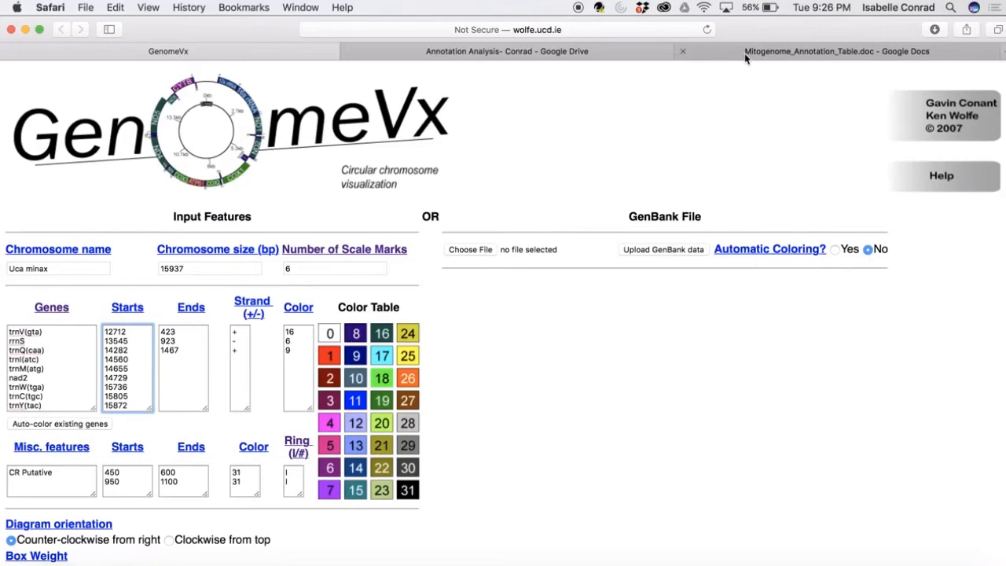
left_click(836, 51)
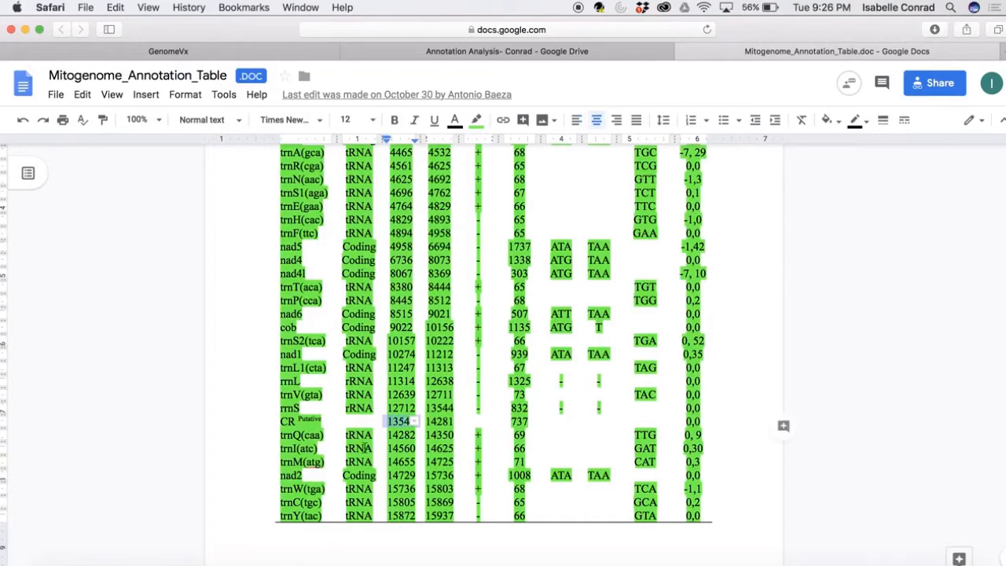
left_click(168, 52)
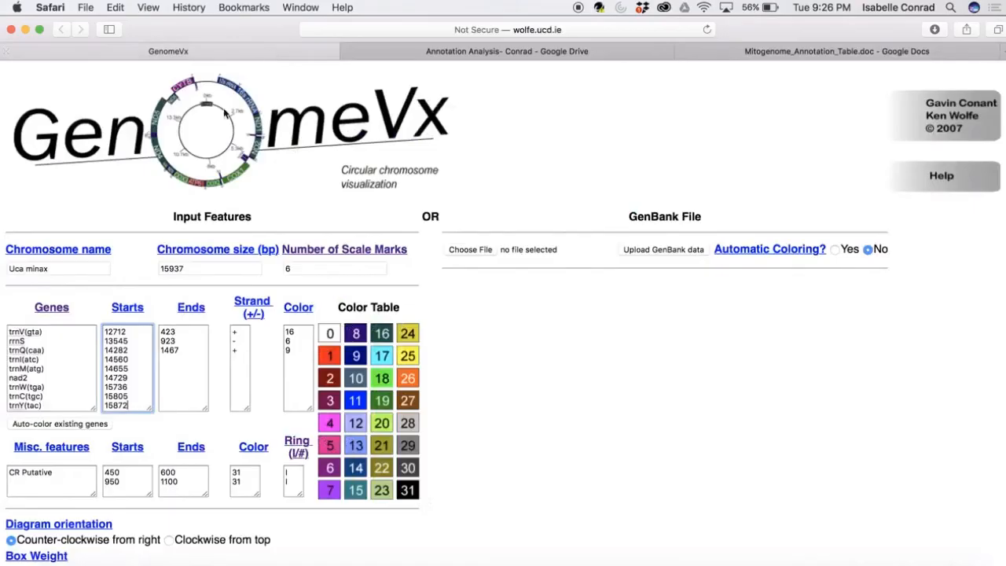
scroll("up", 3)
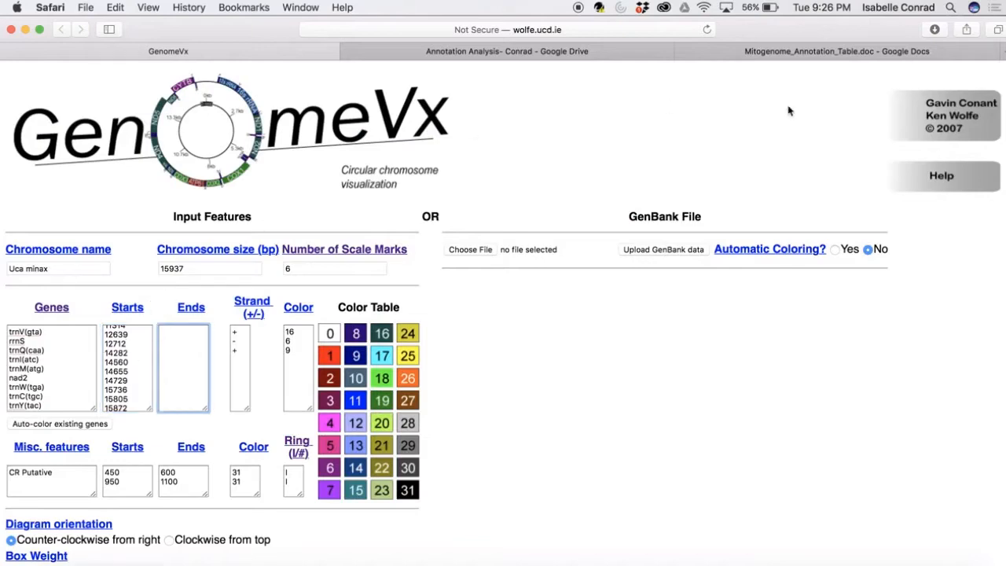
- Paste the table's Stop column, ending at 15937, into Ends and clear example strands
left_click(507, 51)
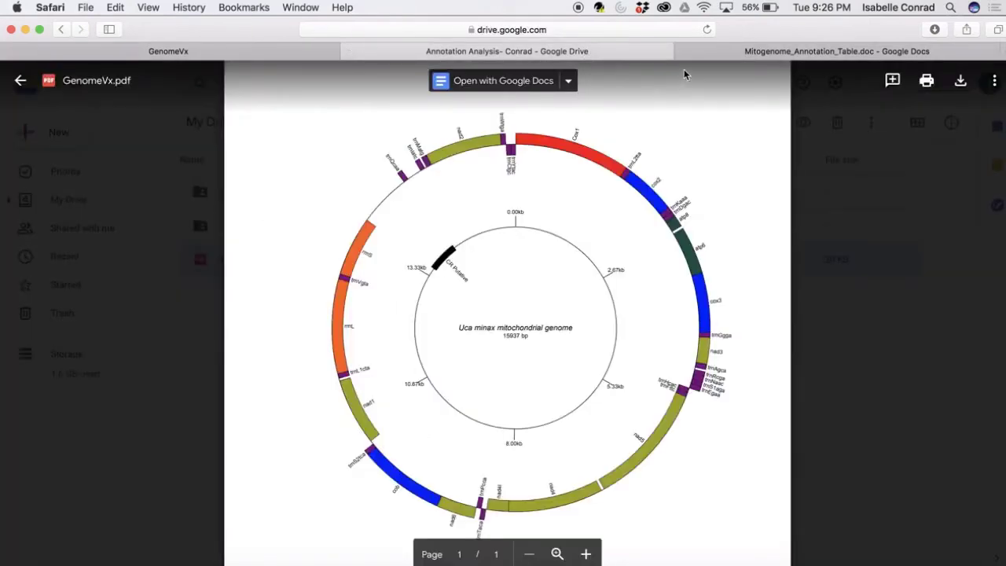
left_click(836, 50)
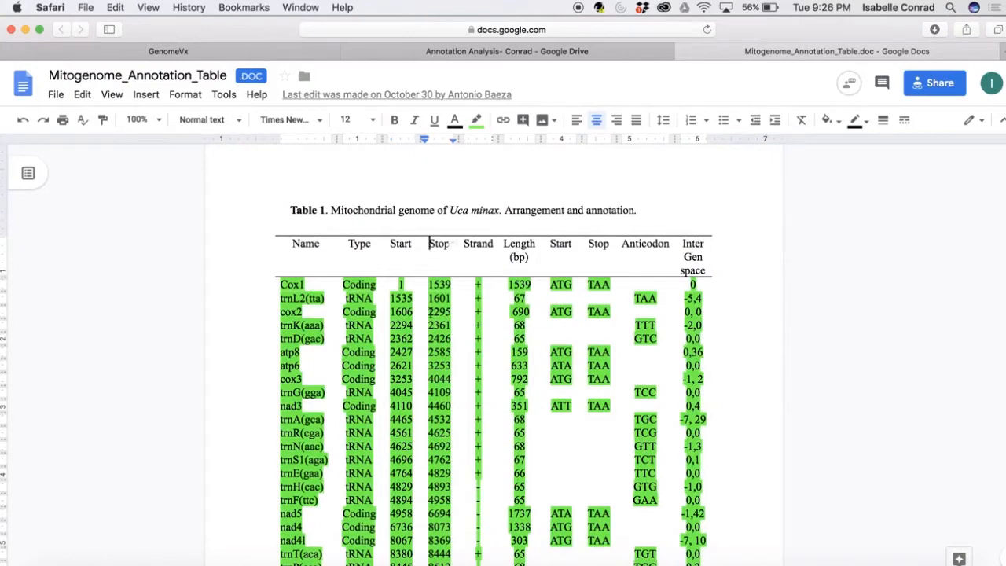
left_click(439, 243)
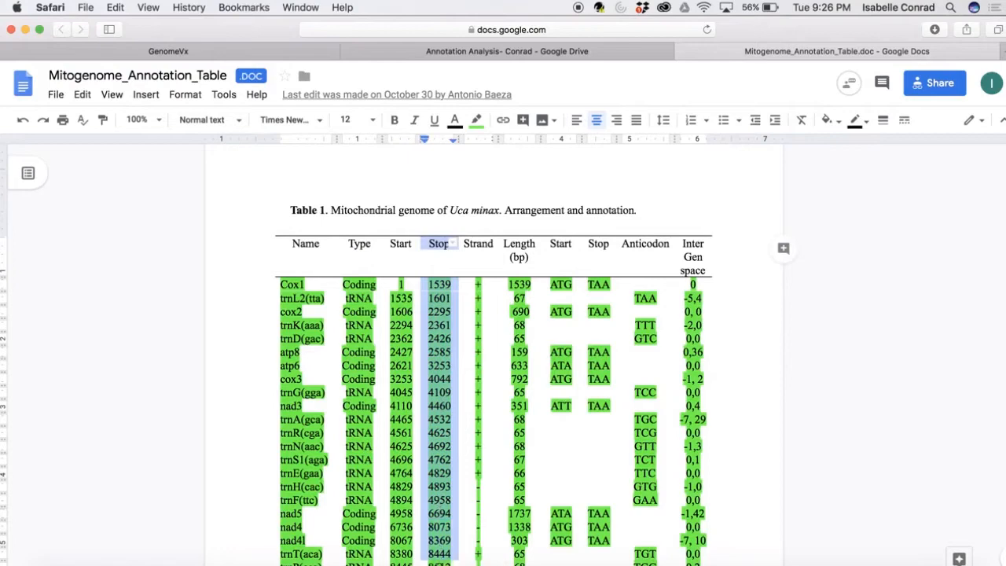
scroll("down", 3)
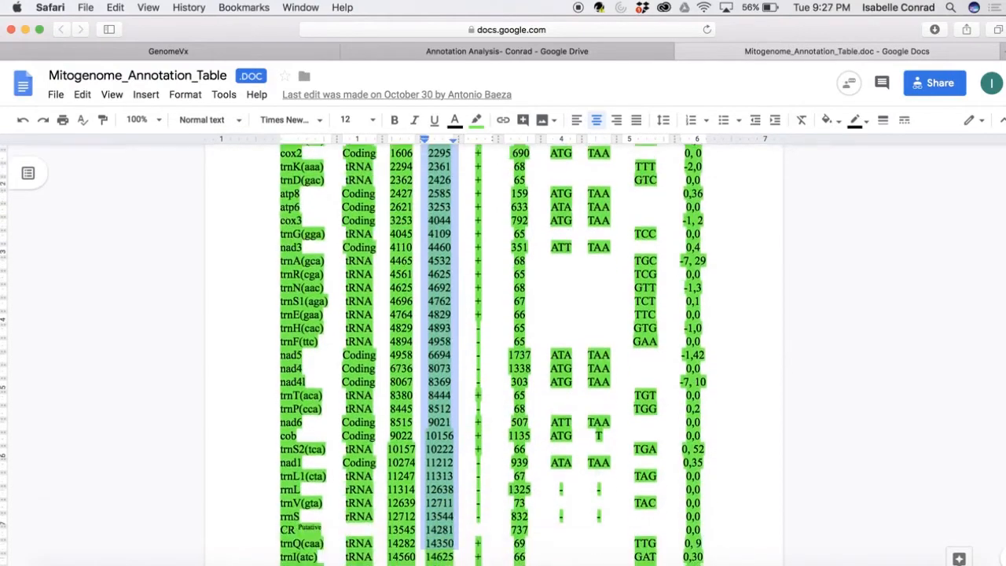
scroll("down", 3)
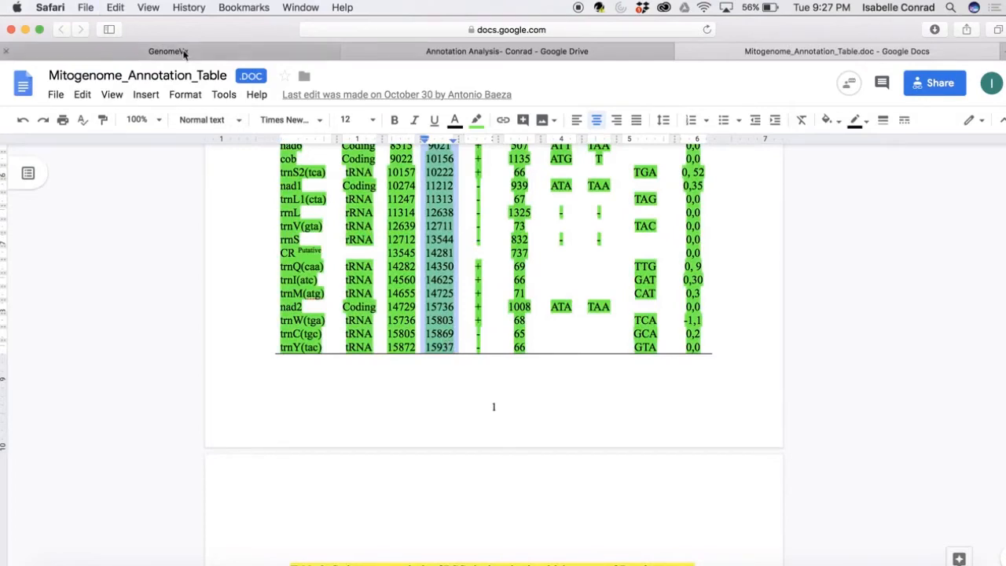
left_click(169, 51)
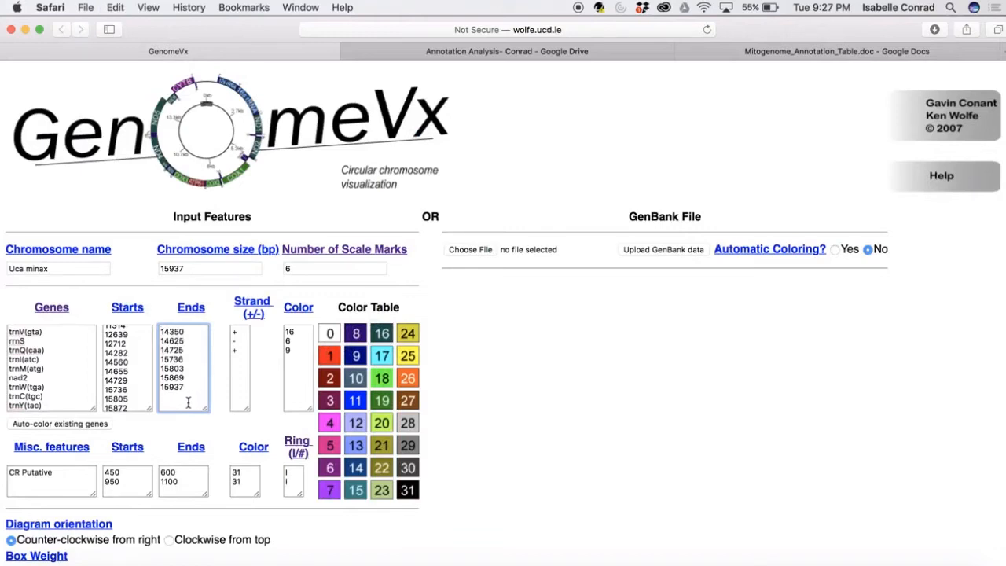
left_click(161, 404)
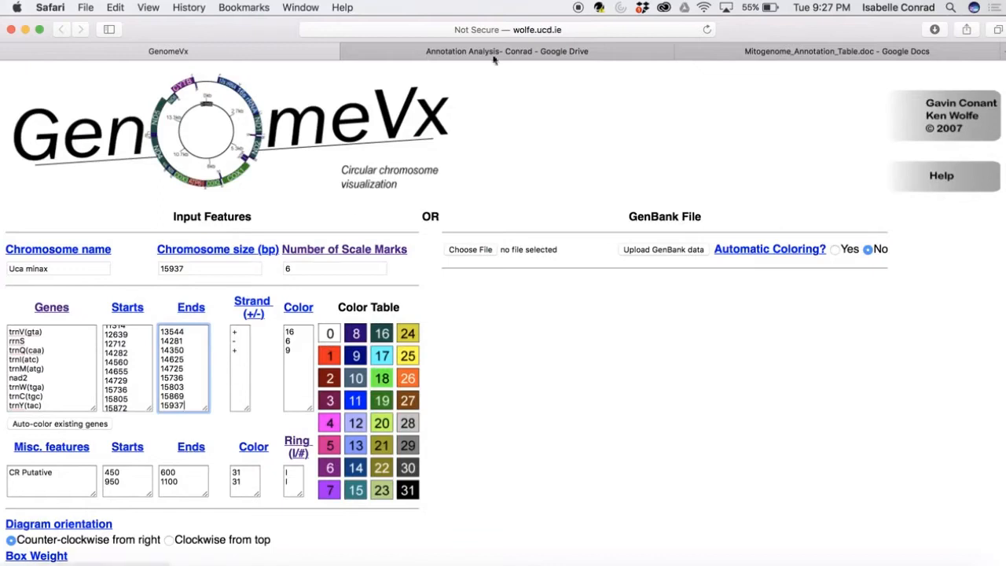
left_click(837, 52)
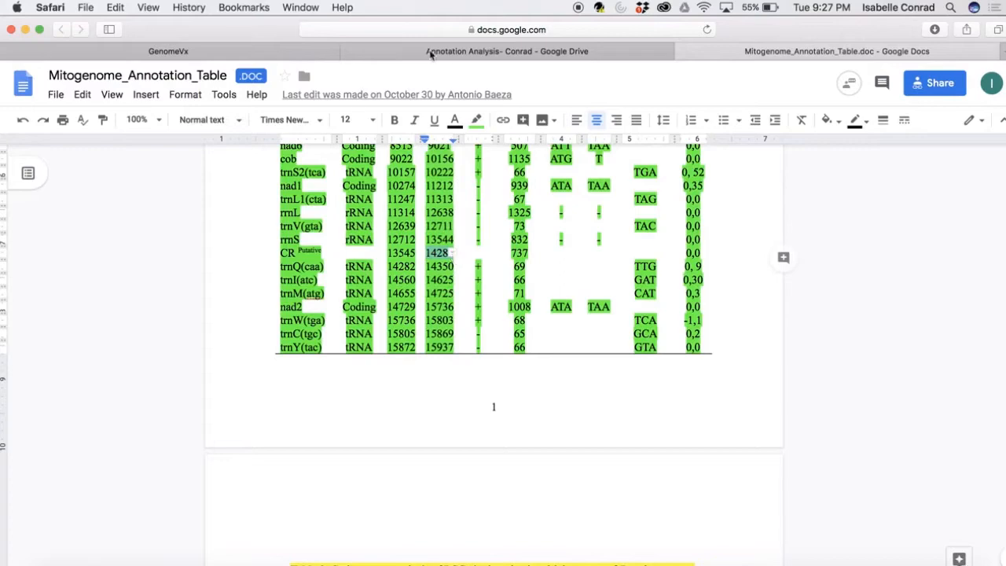
left_click(168, 52)
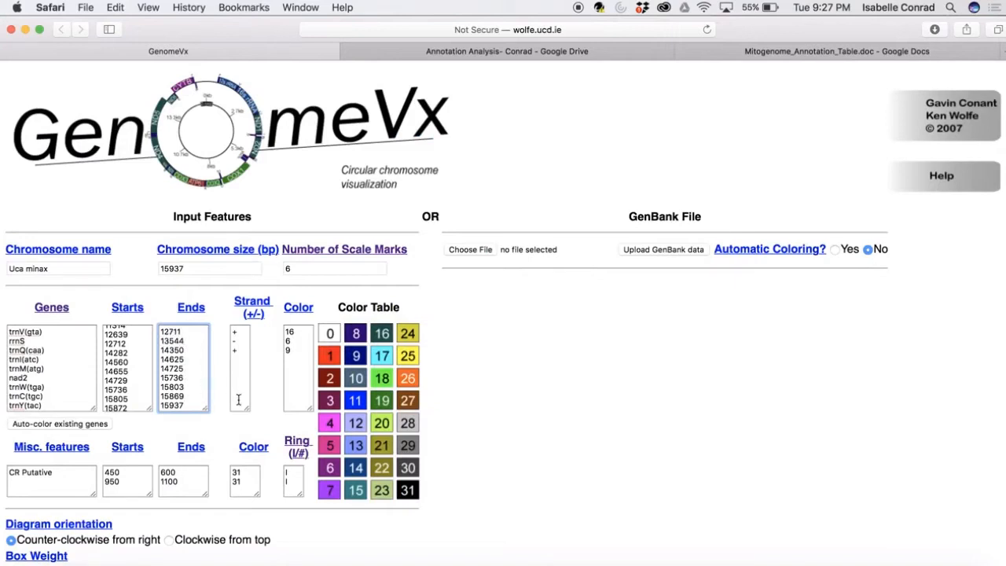
left_click(240, 352)
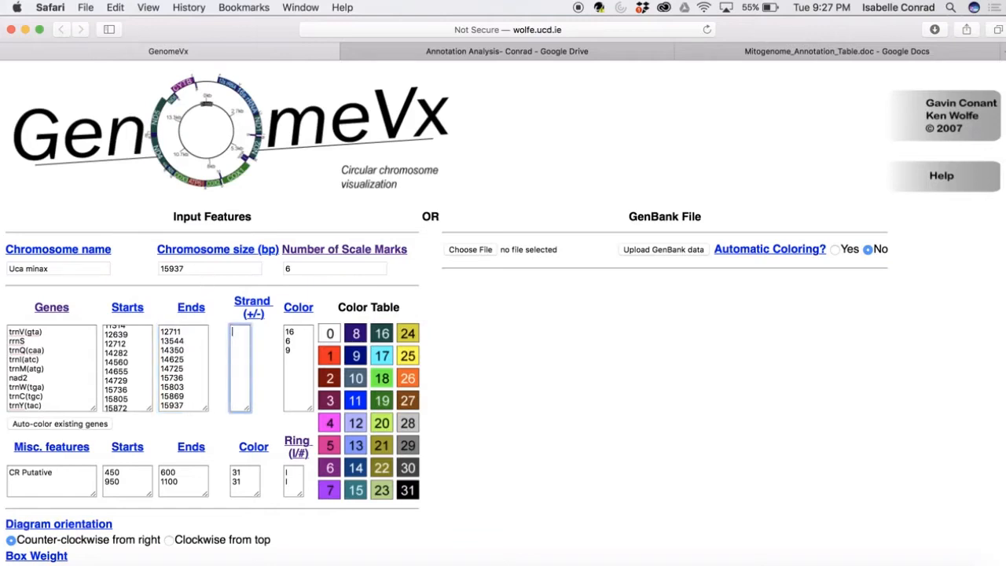
- Paste each gene's +/- strand from the table's Strand column into the Strand box
left_click(836, 52)
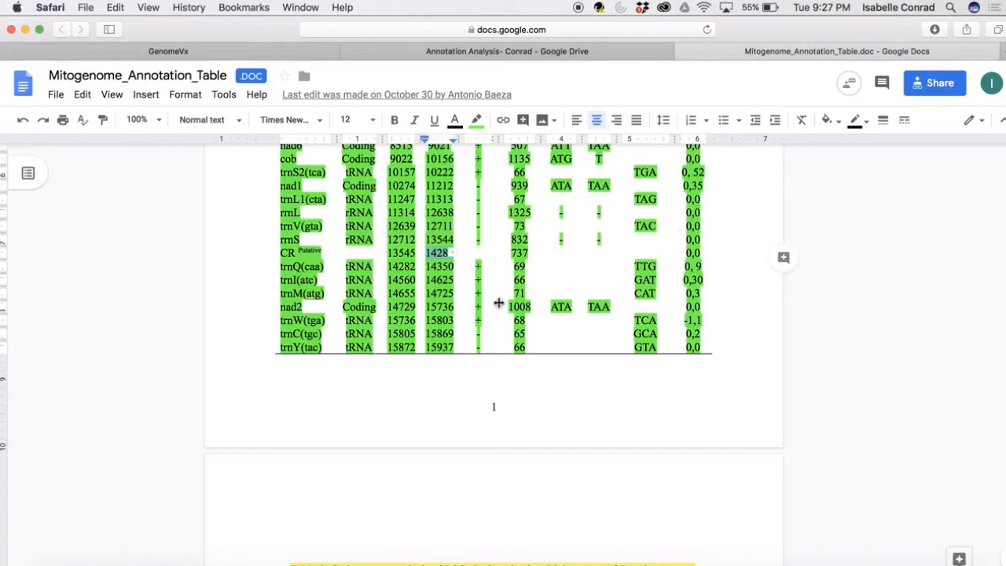
mouse_move(483, 349)
type("1")
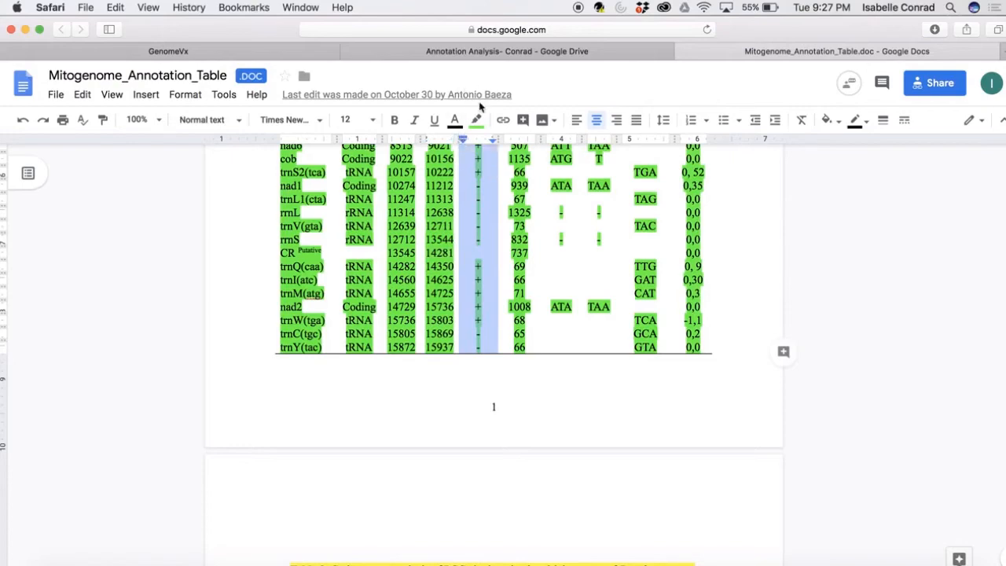
scroll("up", 3)
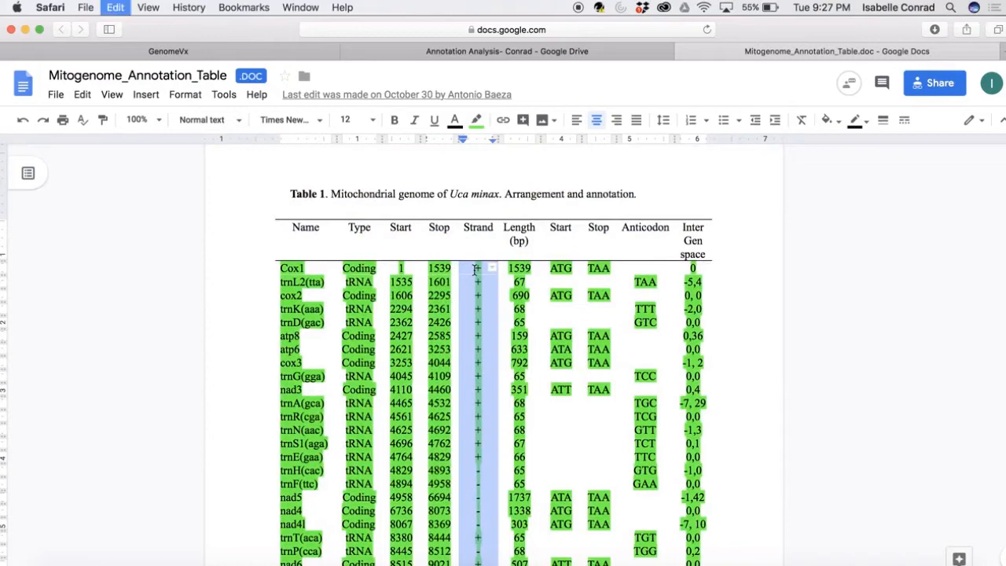
mouse_move(293, 61)
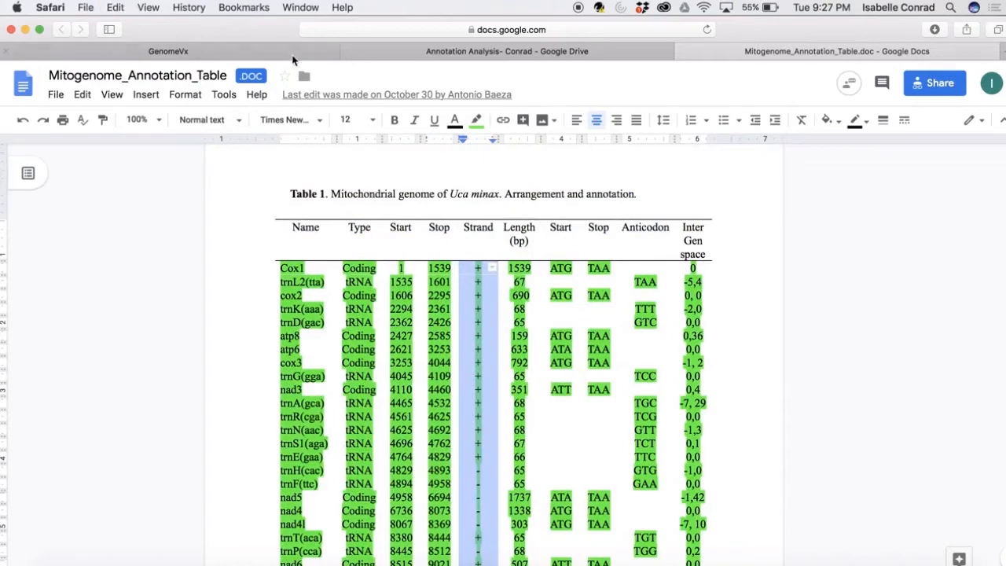
left_click(168, 51)
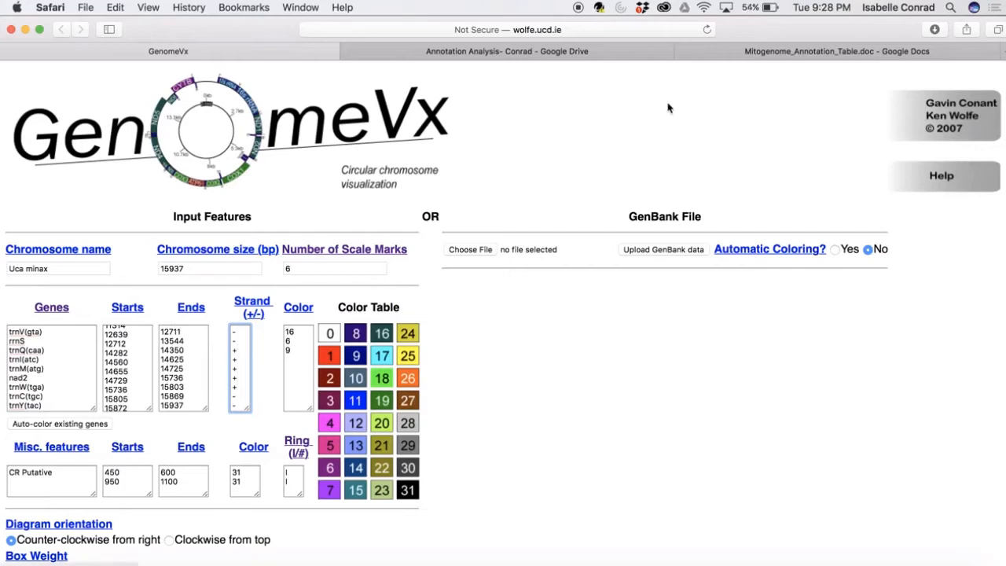
left_click(833, 51)
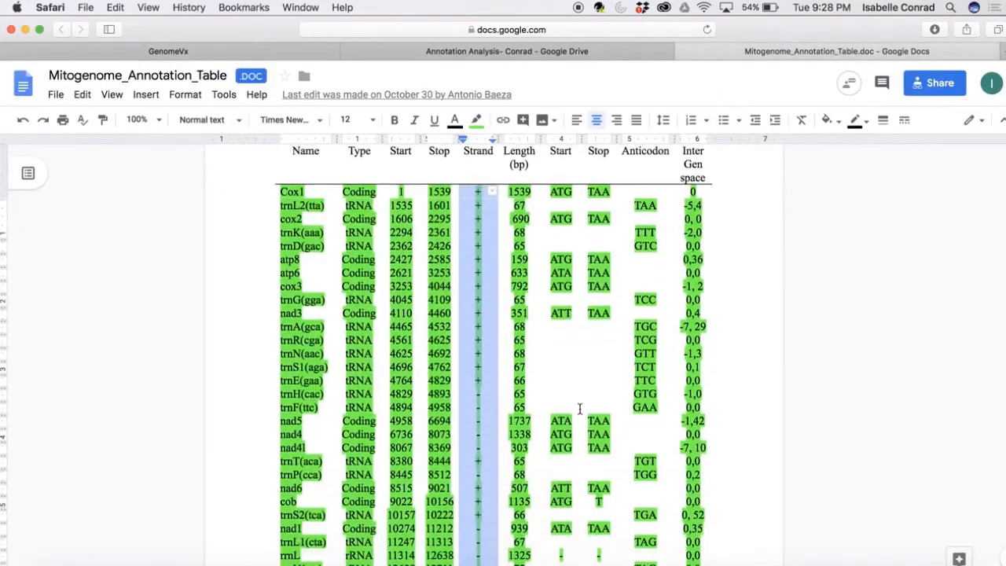
scroll("down", 3)
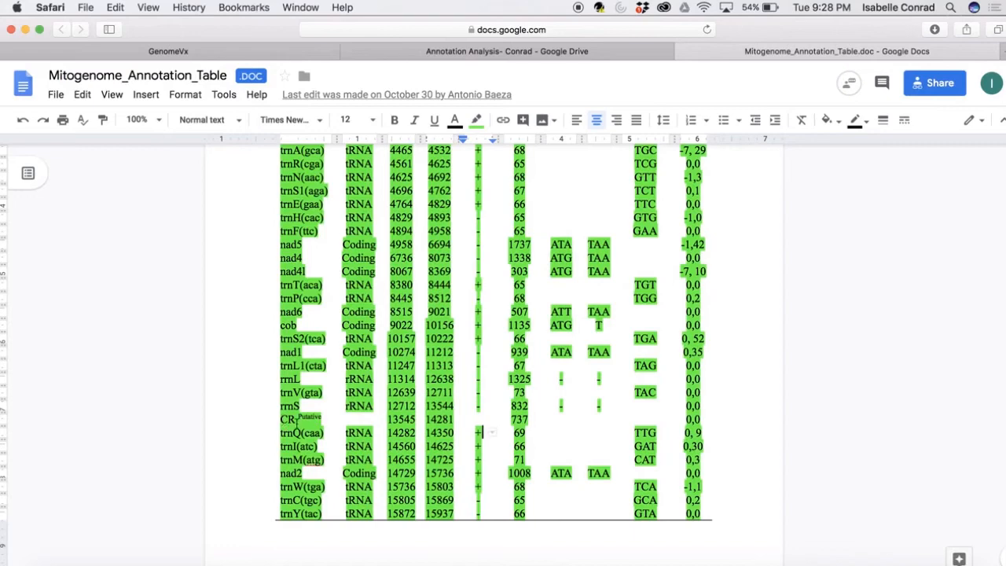
left_click(169, 51)
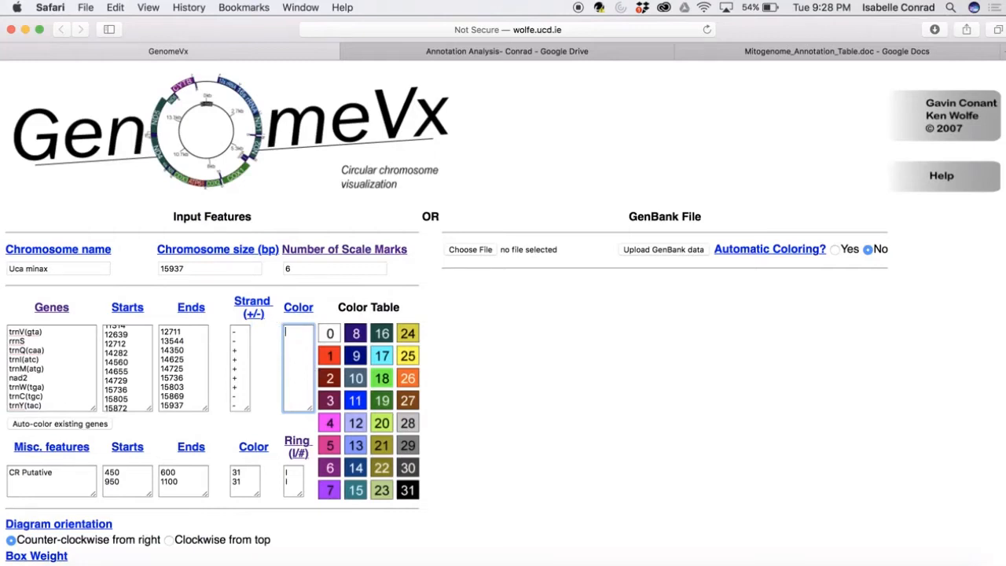
- Clear the gene Color box and the misc-feature Starts, Ends and Color boxes
scroll("down", 3)
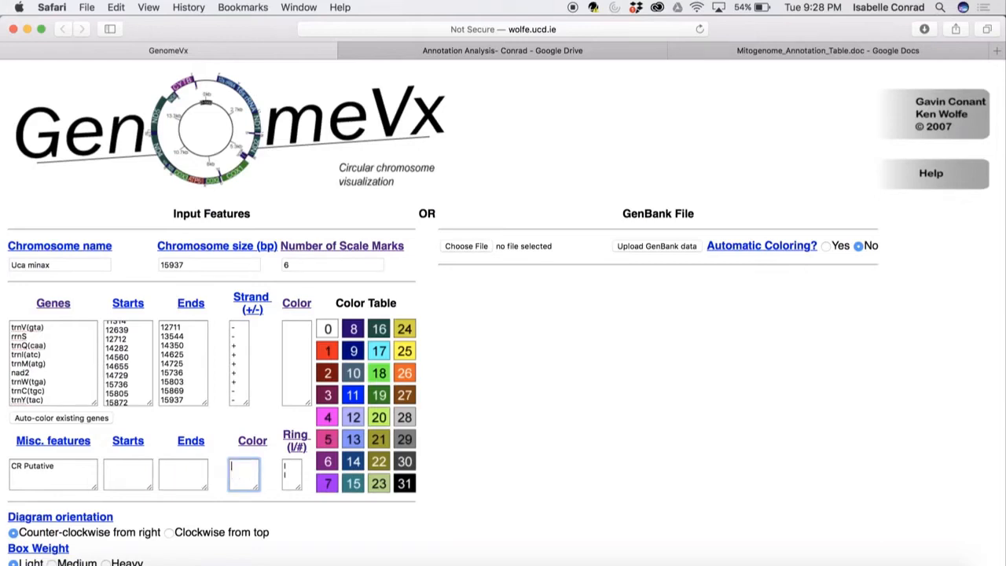
- Give CR Putative start 13545 and end 14281, checking the annotation table
left_click(802, 51)
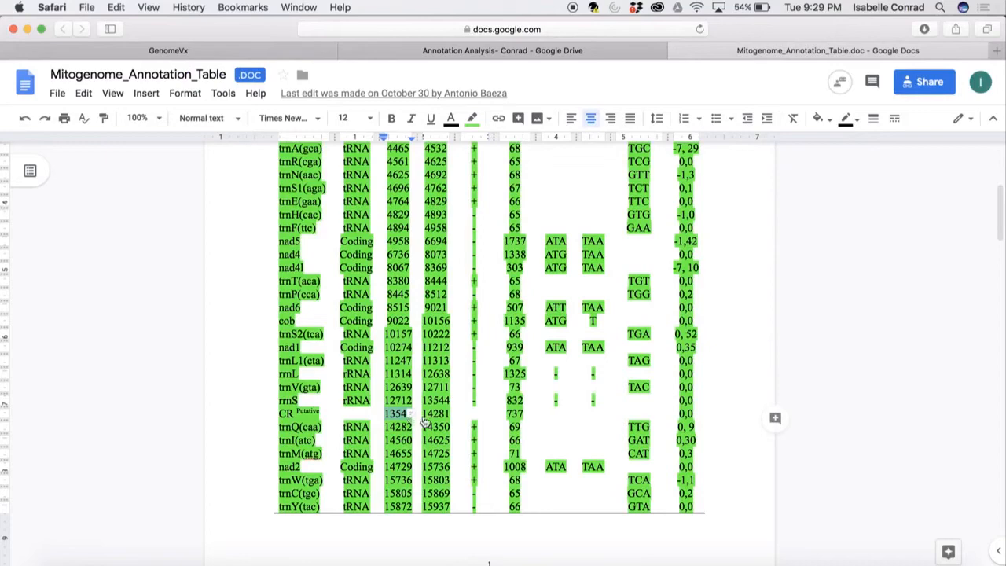
left_click(168, 50)
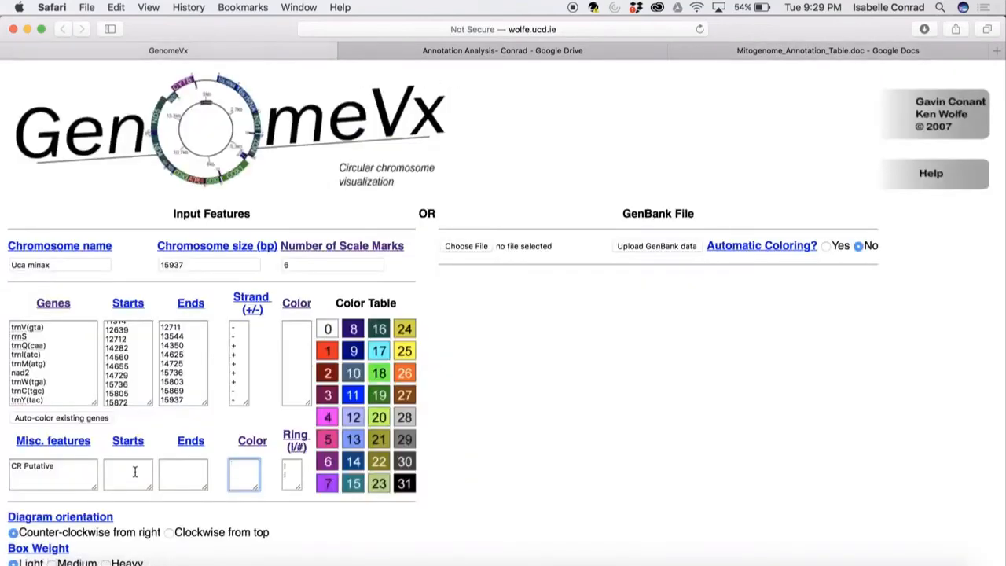
type("13545")
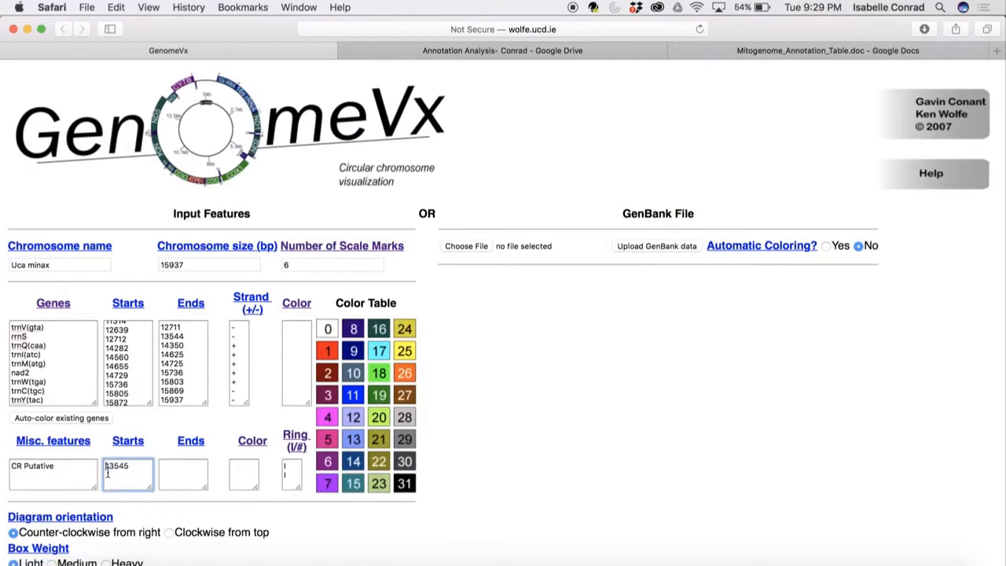
left_click(827, 51)
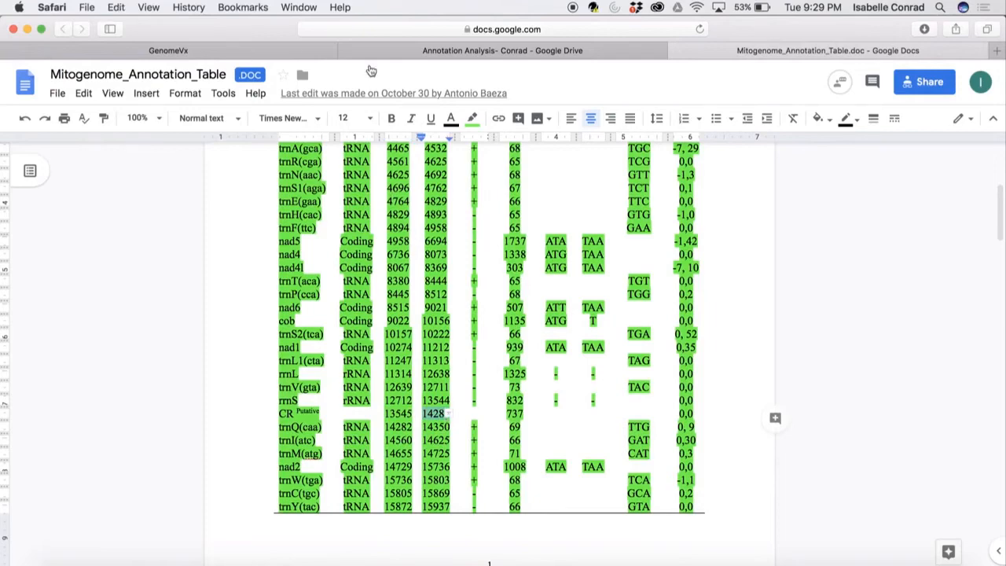
left_click(168, 50)
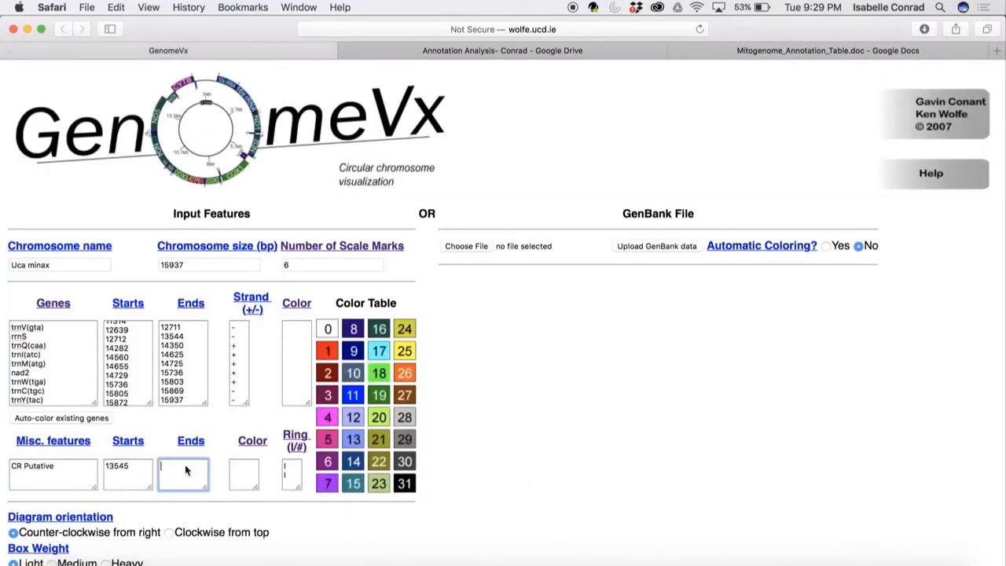
type("14281")
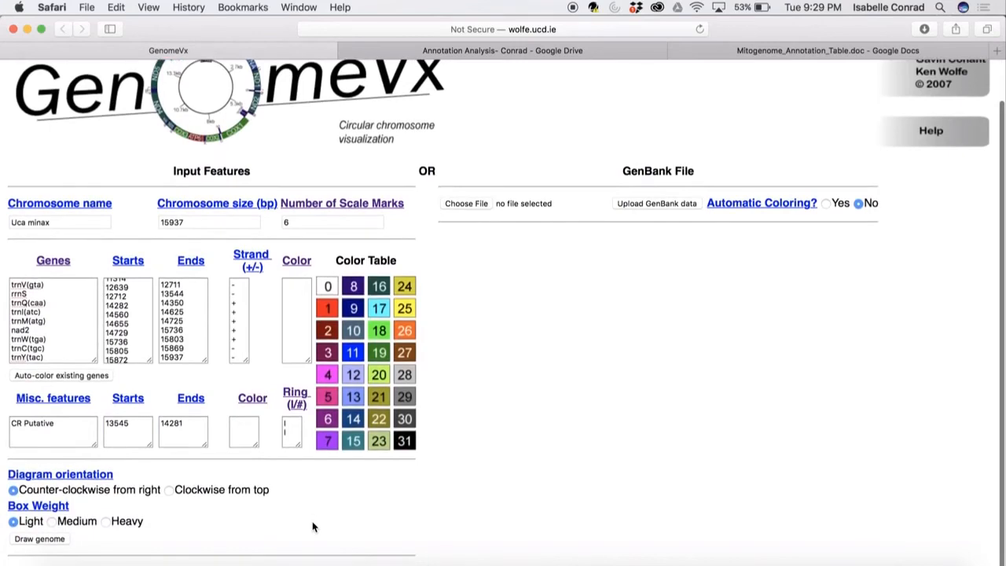
- Choose Medium box weight and trim the Ring indicator to one CR Putative entry
left_click(827, 206)
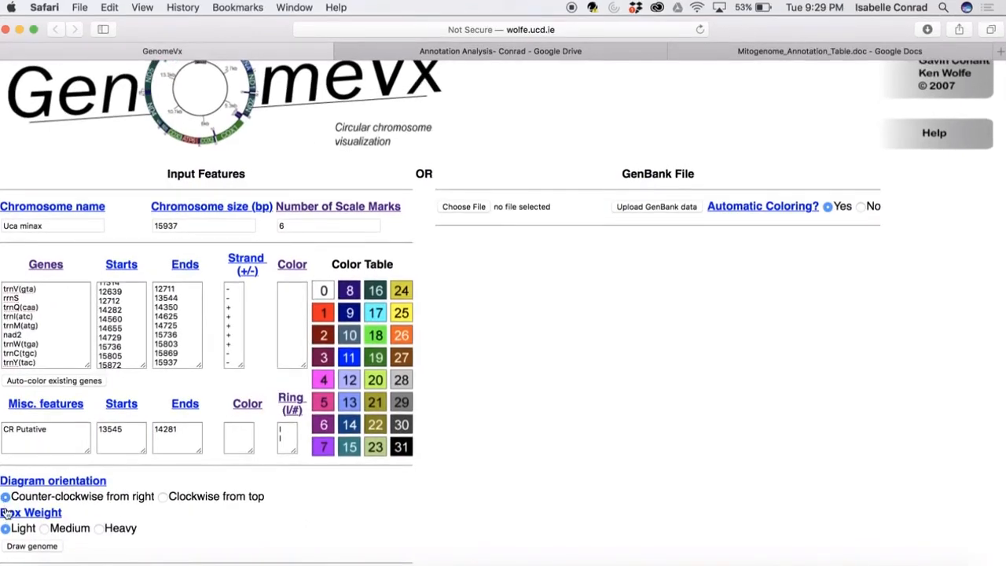
mouse_move(48, 545)
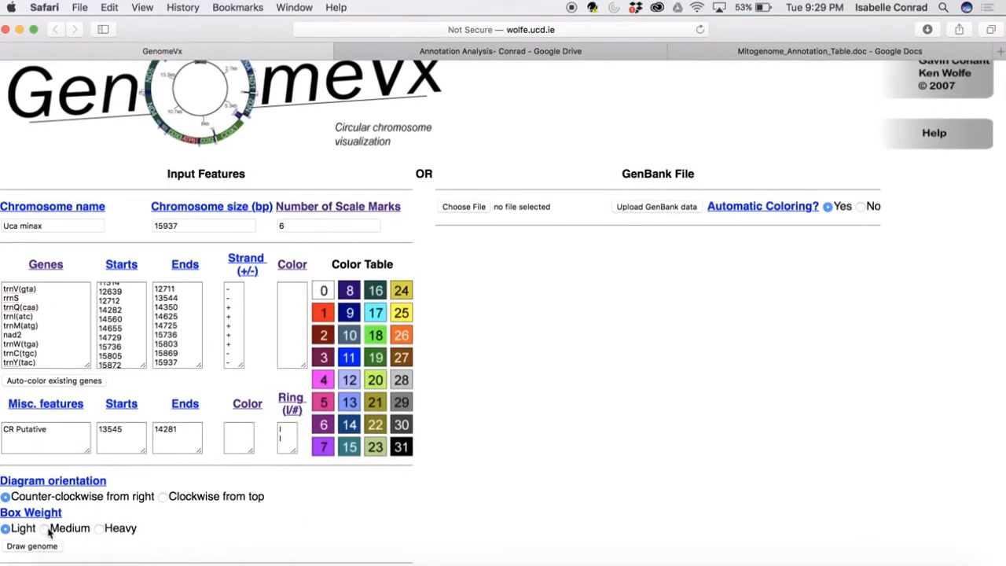
left_click(45, 529)
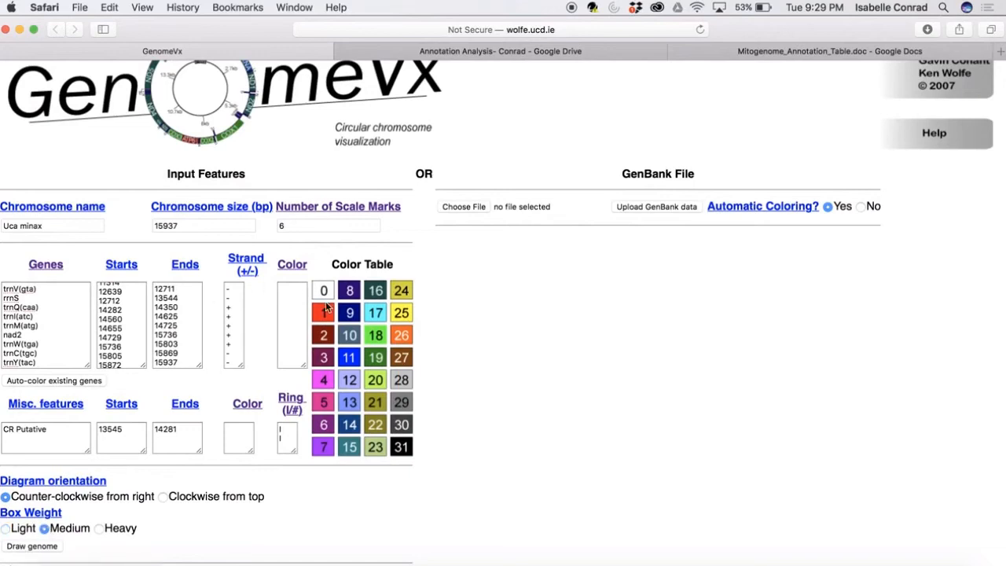
mouse_move(41, 552)
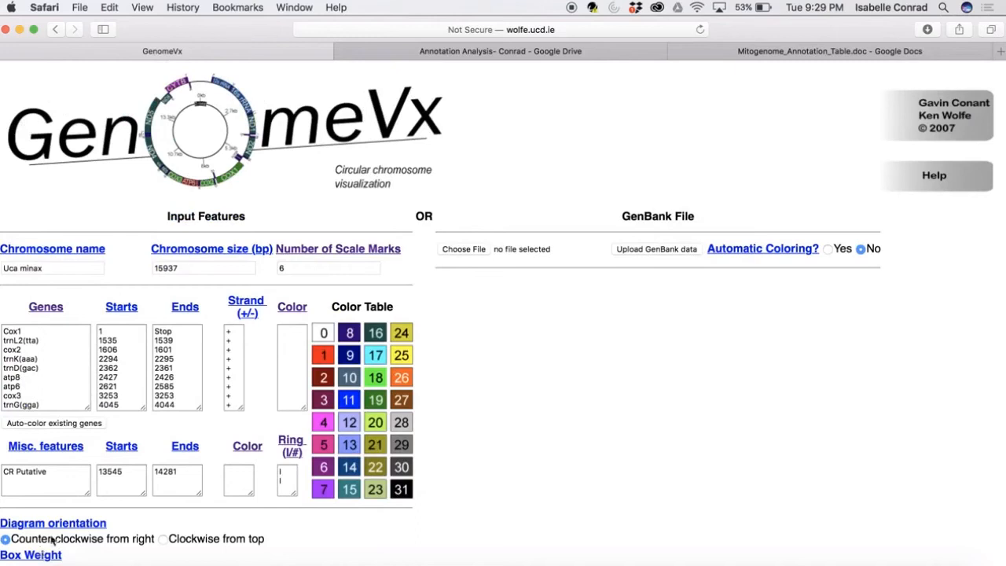
scroll("down", 3)
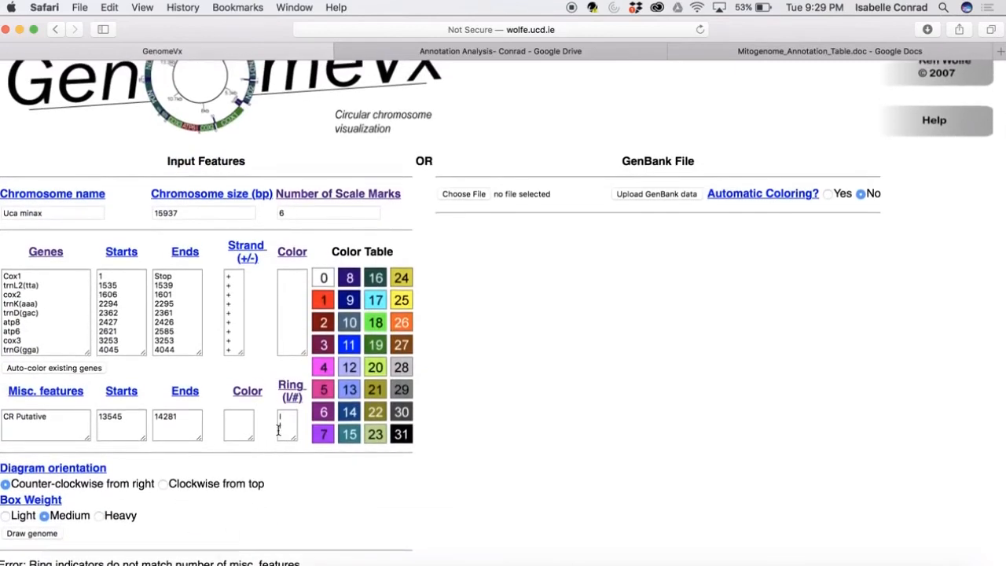
left_click(287, 425)
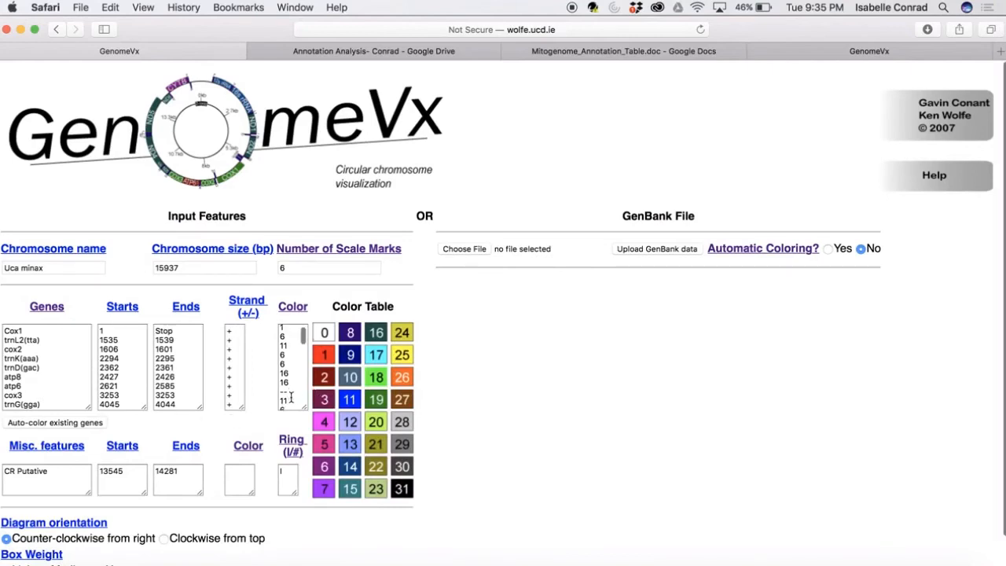
- Check the colour list values and draw the map as GenomeVx-6.pdf
scroll("down", 3)
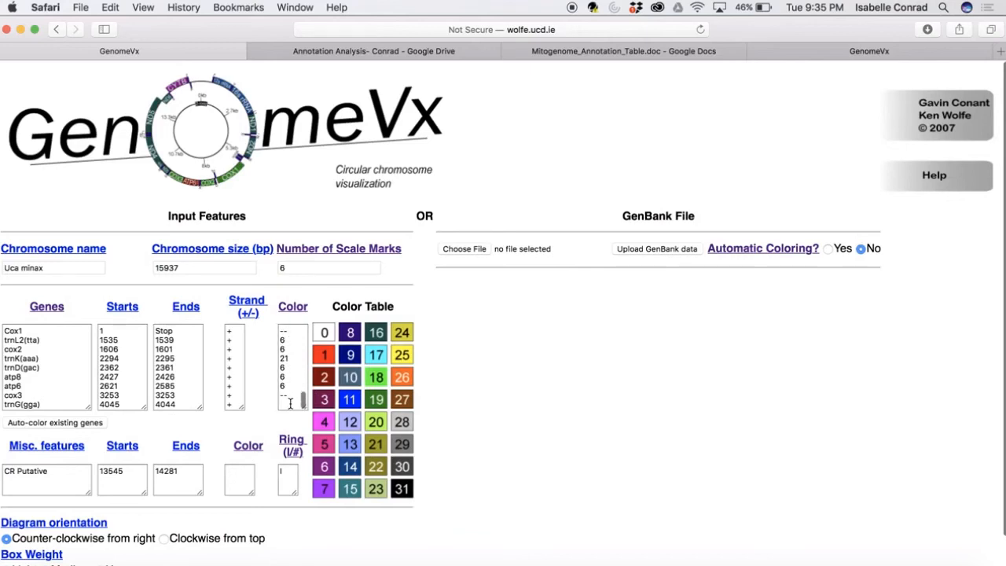
scroll("down", 3)
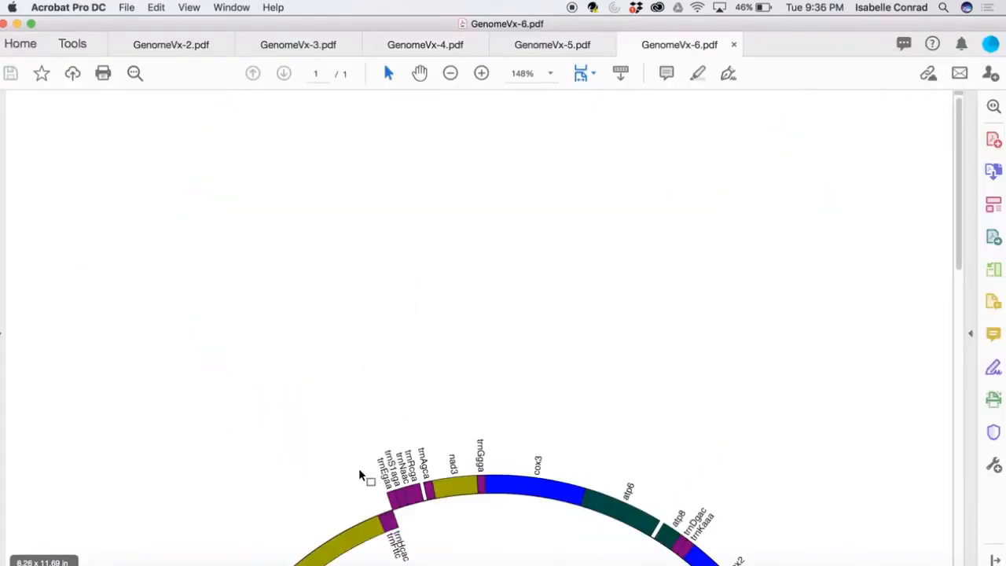
- Scroll through the counter-clockwise map in Acrobat, then return to the GenomeVx form
scroll("up", 3)
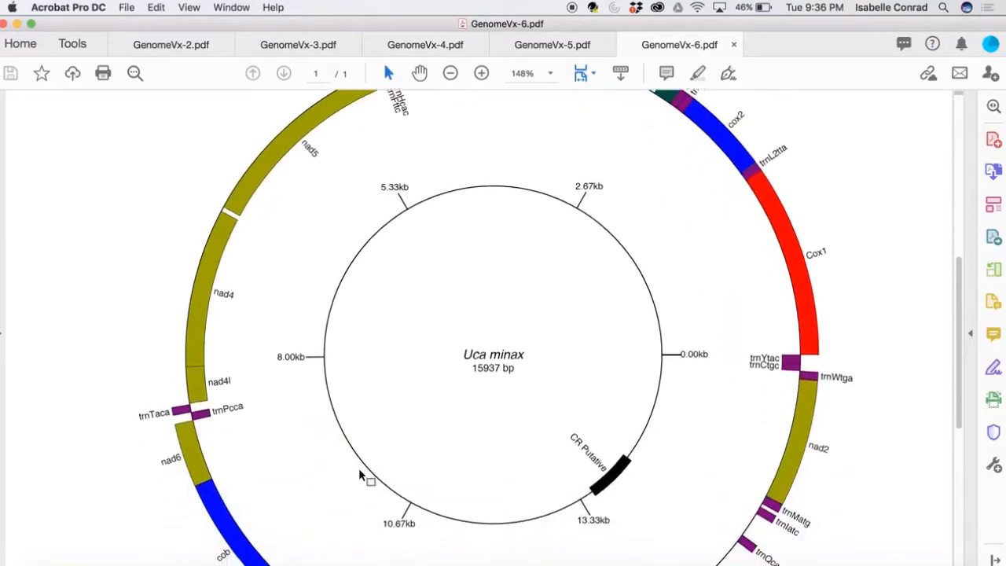
scroll("down", 3)
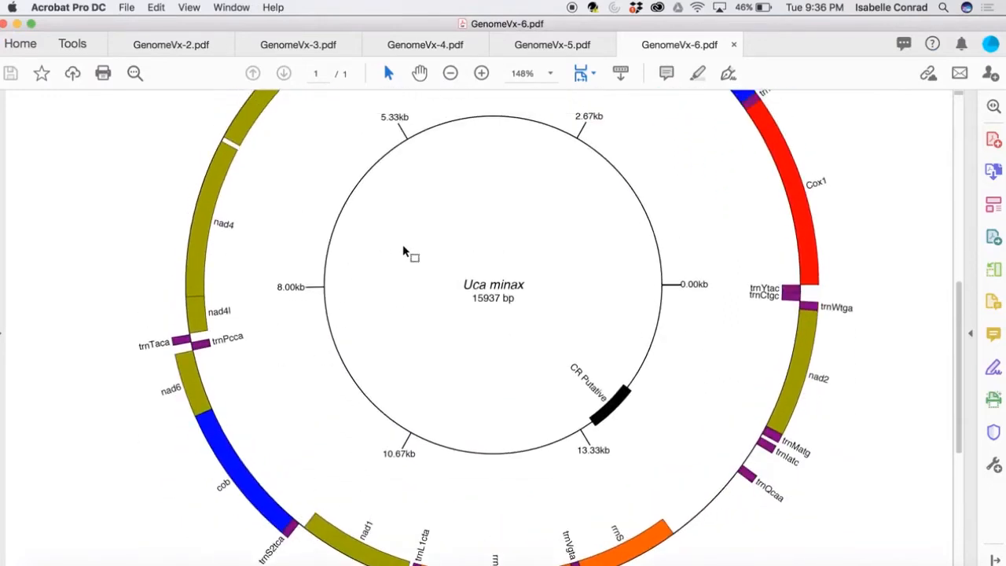
double_click(494, 284)
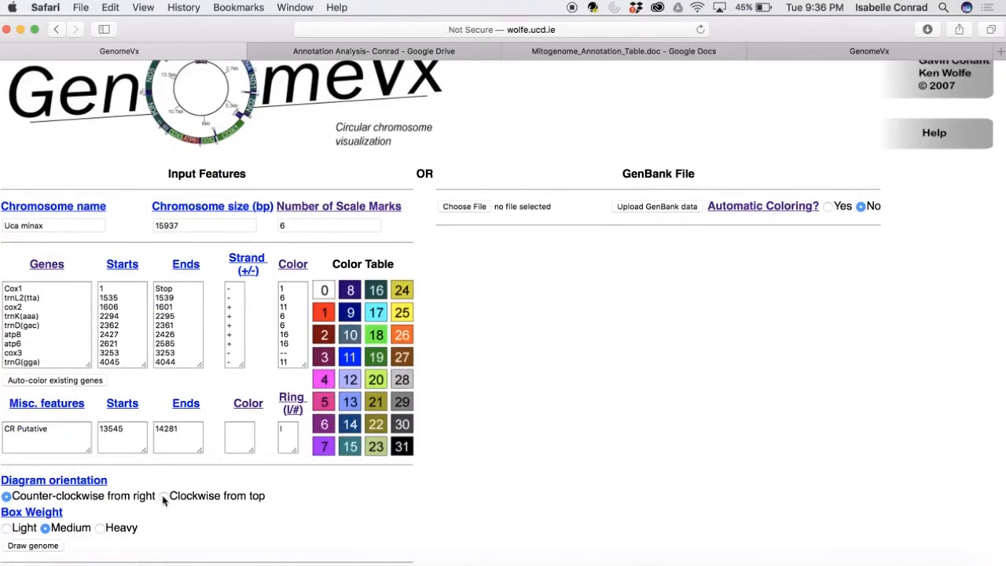
- Draw the map clockwise from the top, review GenomeVx-7.pdf, then redraw with Heavy box weight
left_click(164, 496)
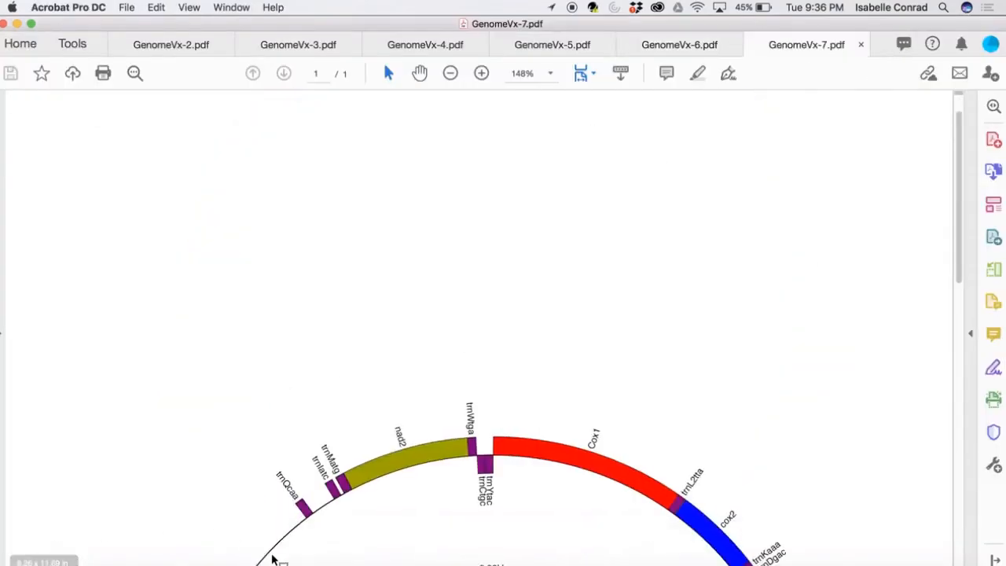
scroll("up", 3)
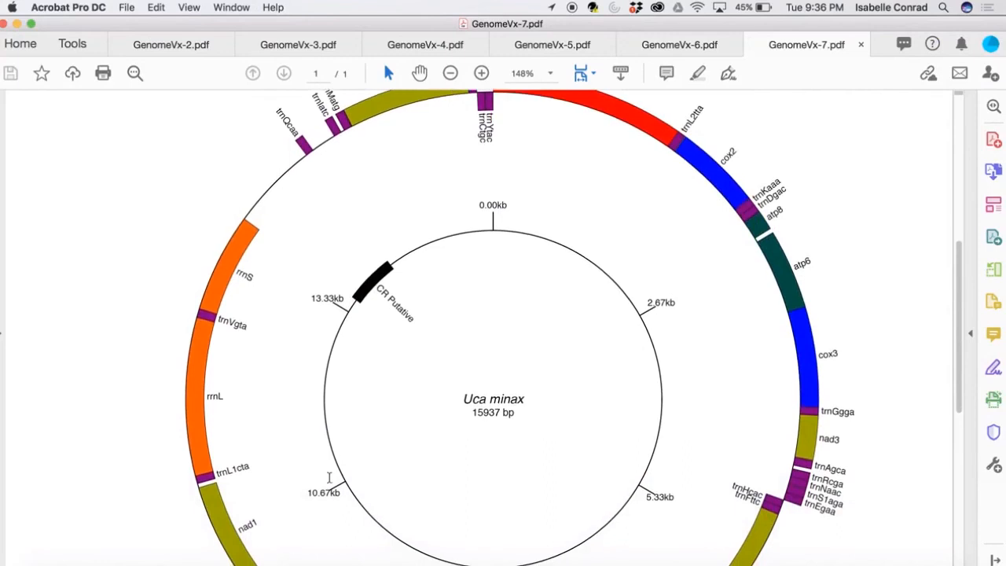
left_click(679, 44)
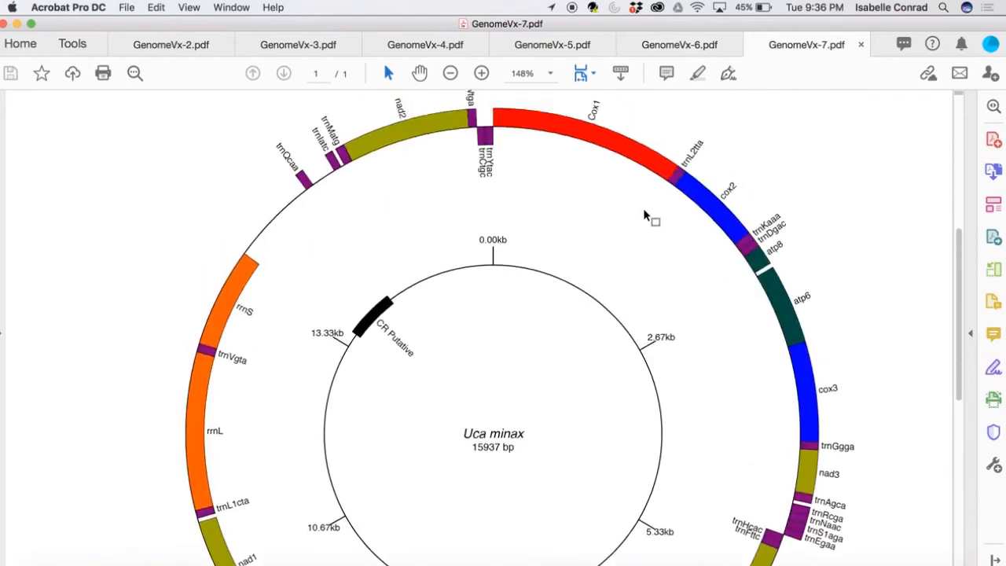
scroll("down", 3)
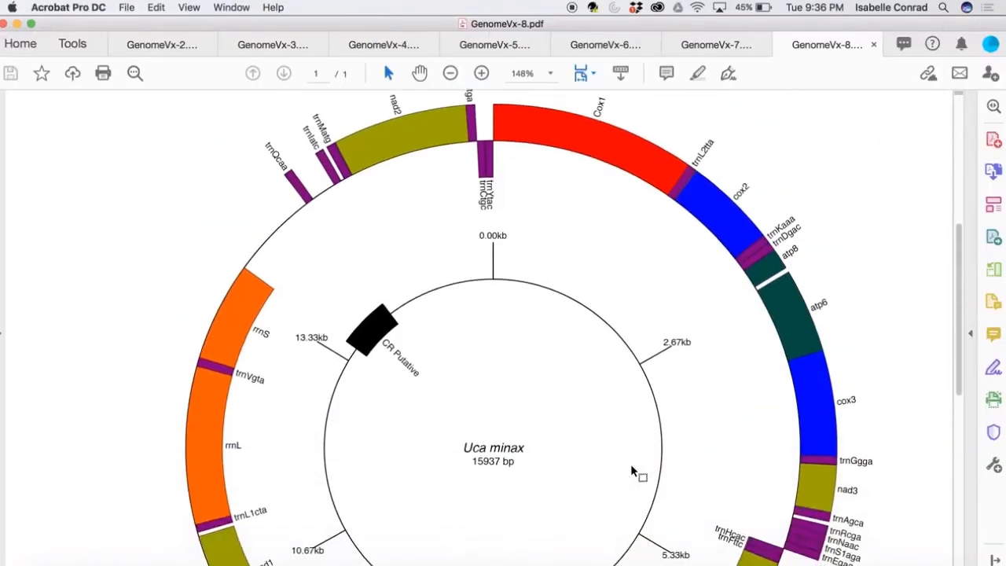
- Scroll through the heavy-box map in GenomeVx-8.pdf to review it
scroll("down", 3)
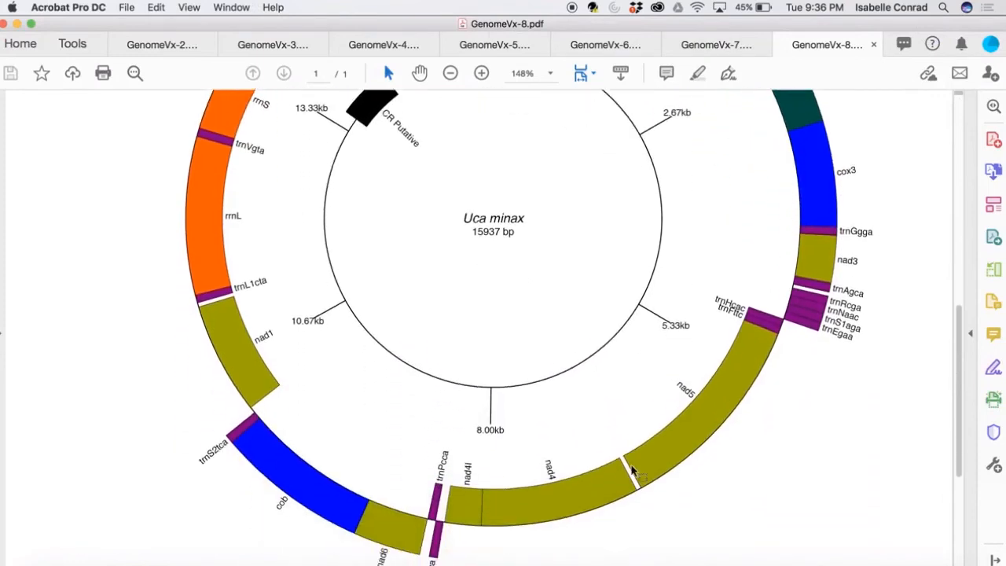
scroll("up", 3)
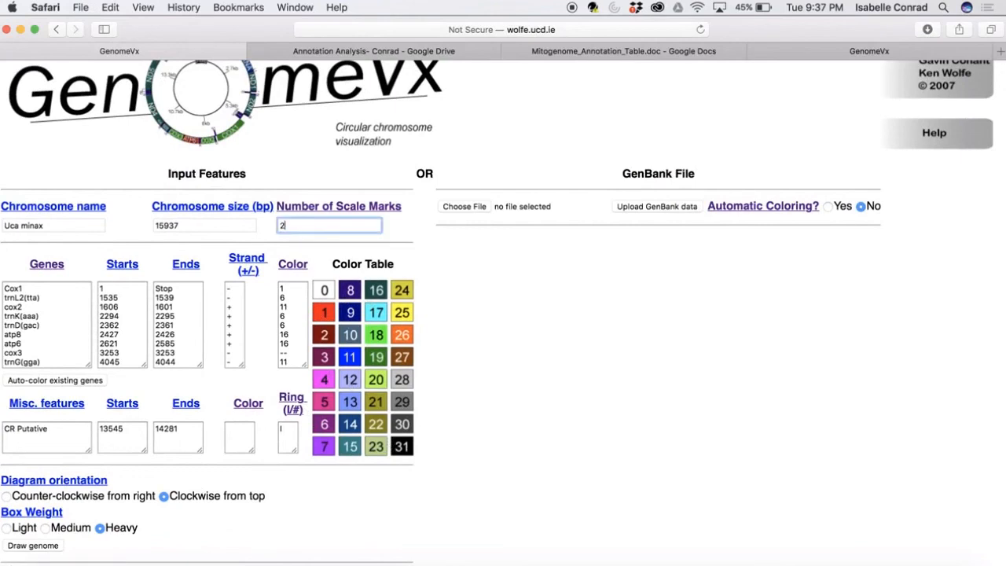
- Enter 0 to finish the scale-mark count and review the redrawn GenomeVx-9.pdf
type("0")
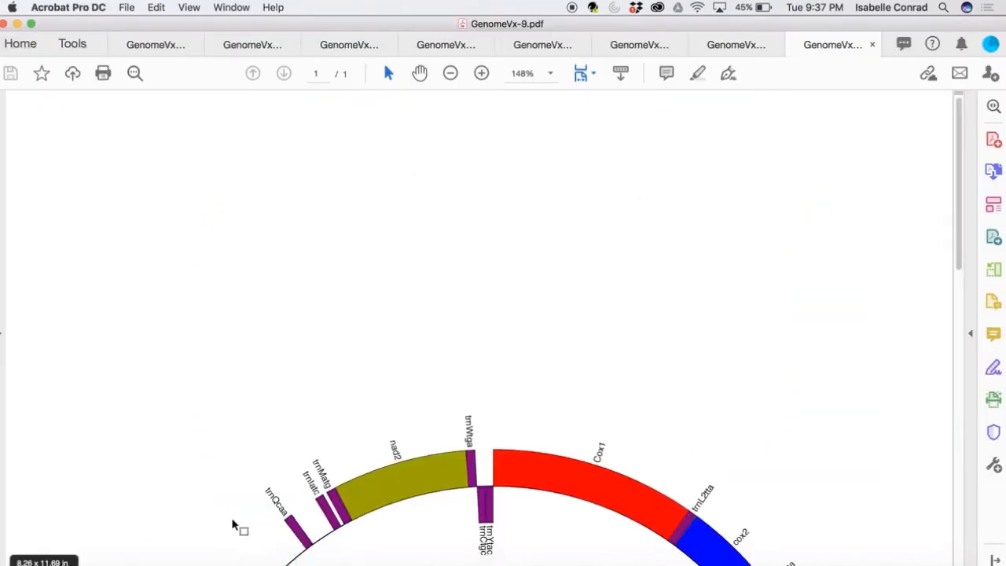
scroll("up", 3)
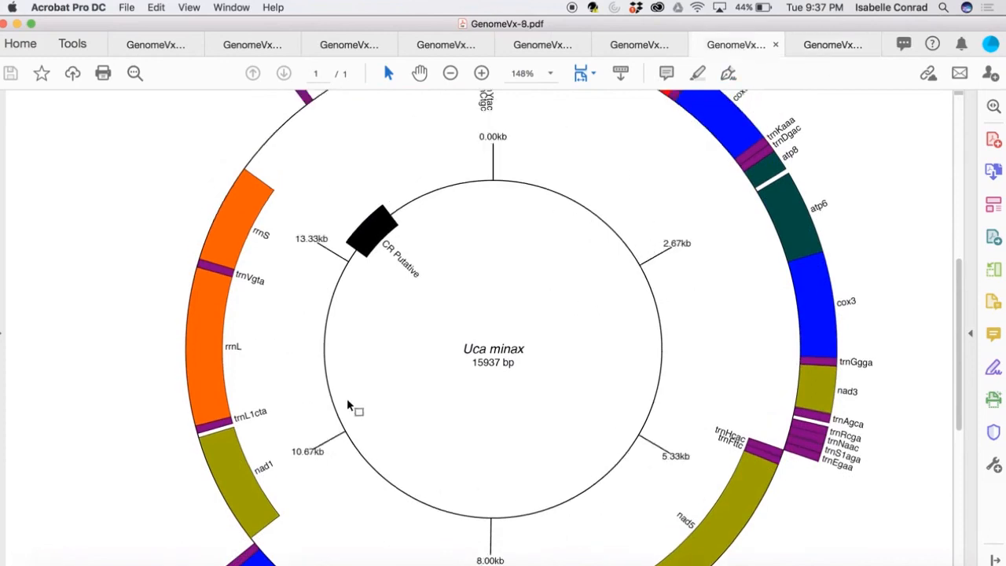
mouse_move(539, 275)
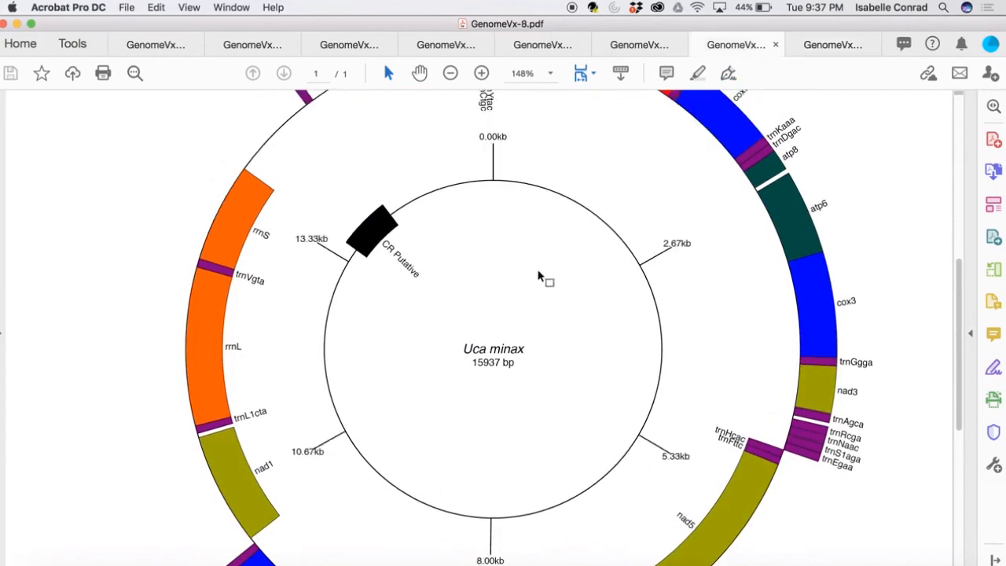
mouse_move(554, 294)
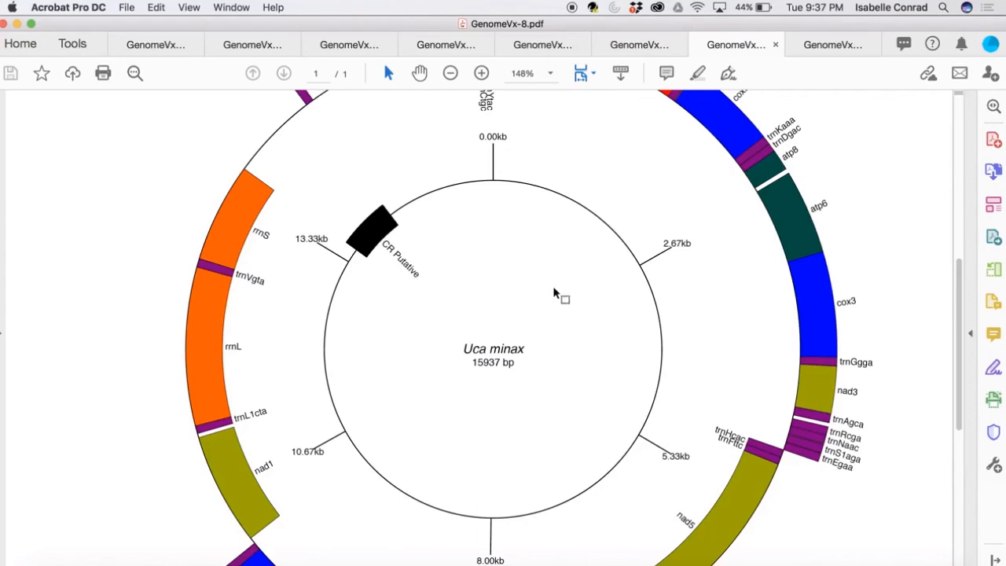